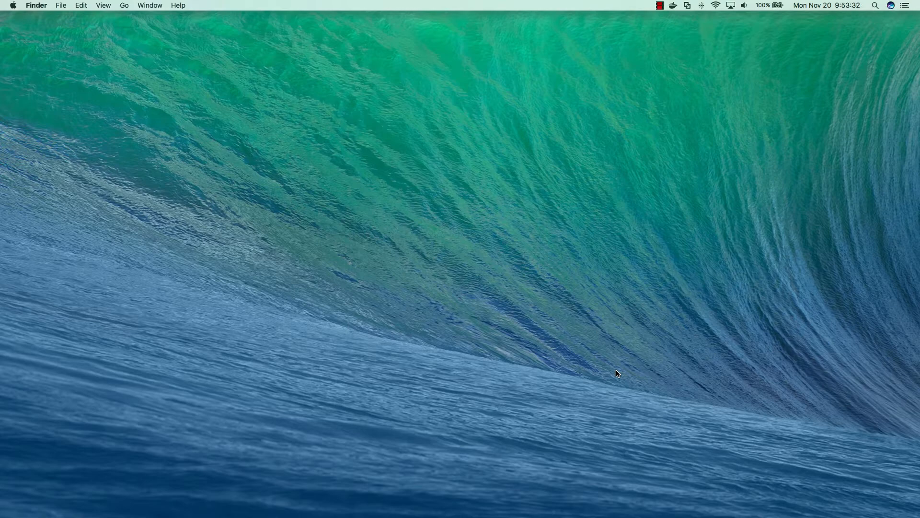
pyautogui.moveTo(421, 278)
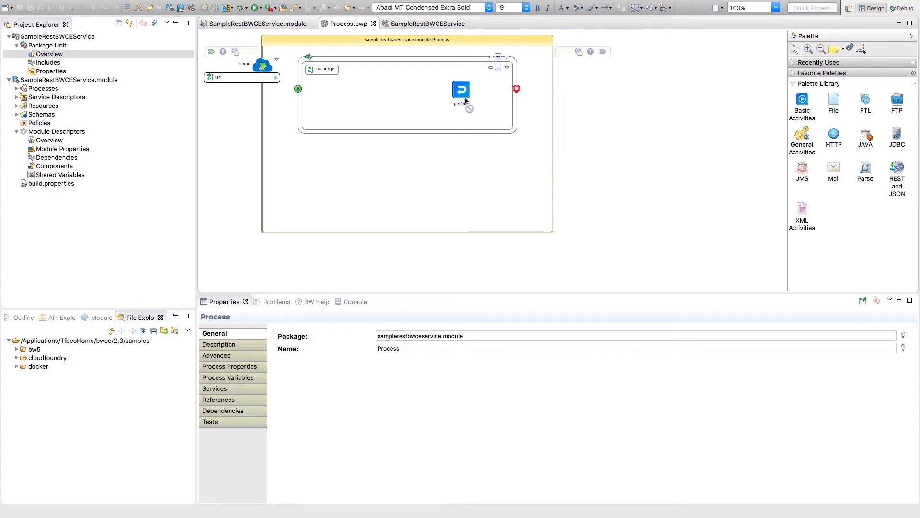
# Step: Show the getOut reply's Input mapping returning "Hi, my name is Cris"
pyautogui.click(461, 89)
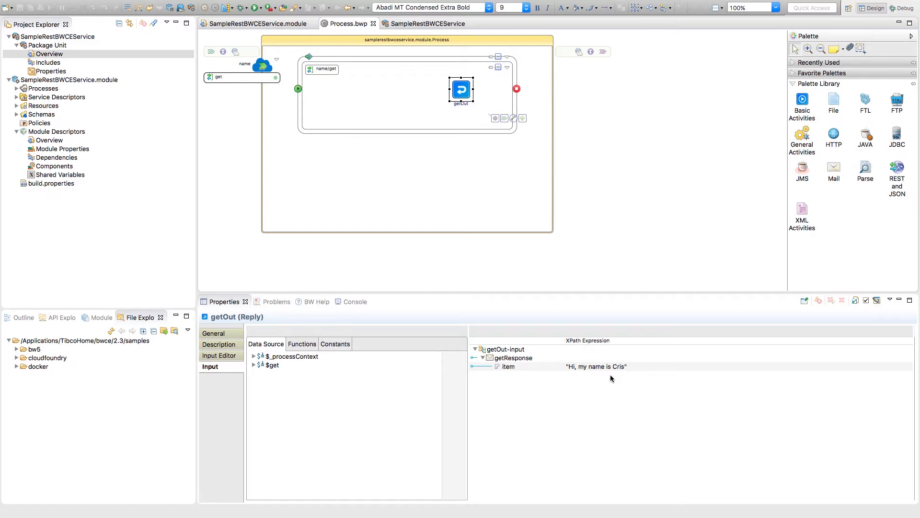
pyautogui.moveTo(315, 230)
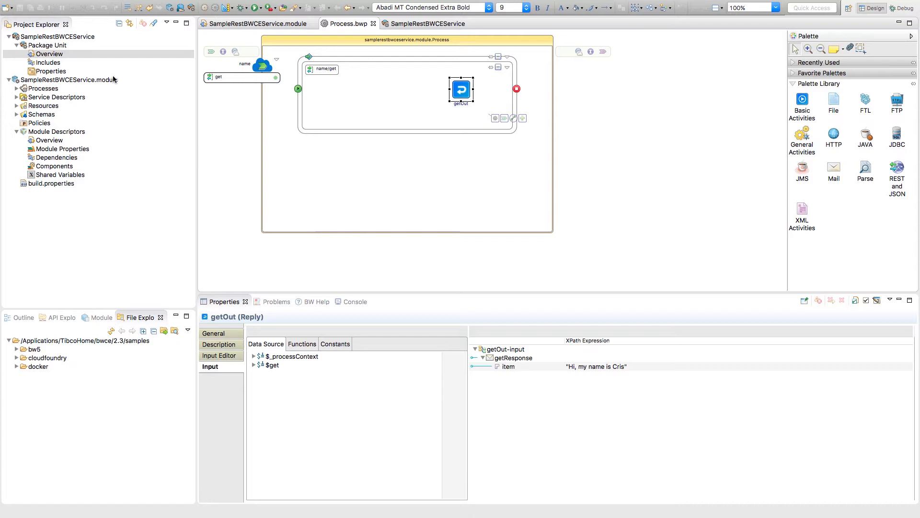
# Step: Show the SampleRestBWCEService overview with its ID, version, name and vendor
pyautogui.click(428, 23)
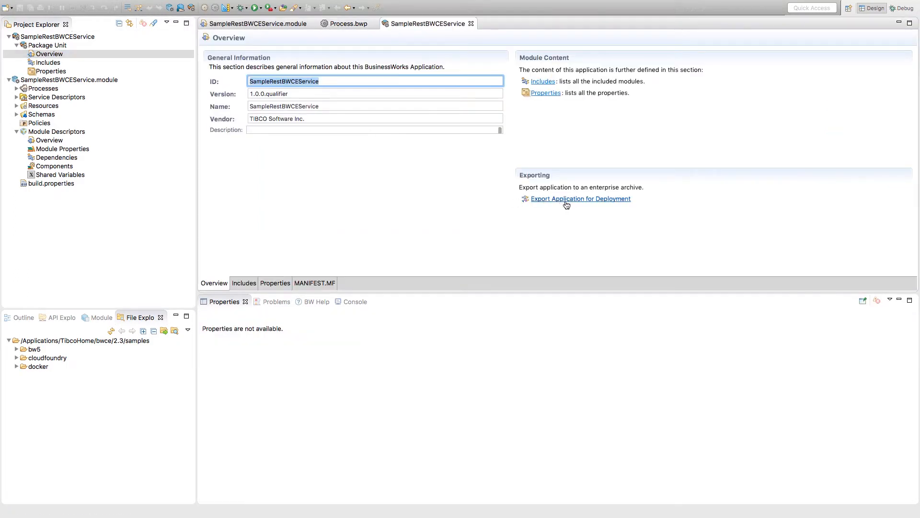
pyautogui.moveTo(677, 216)
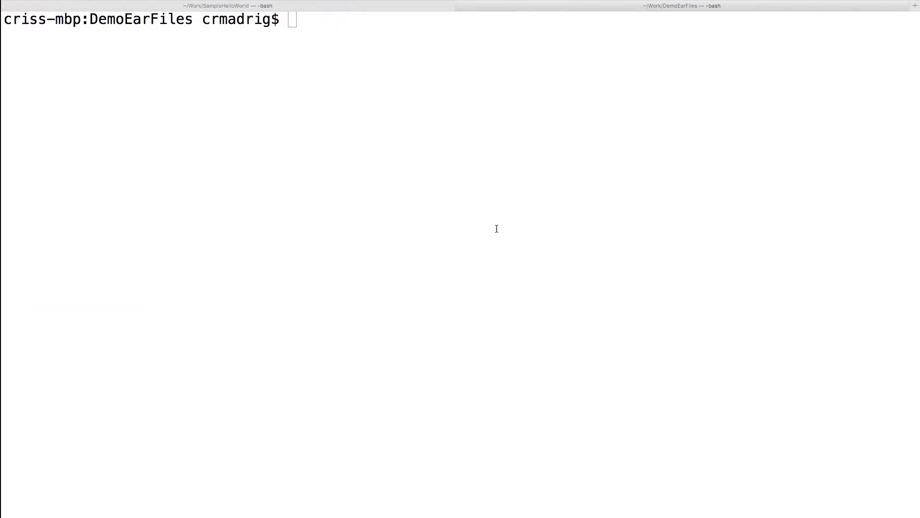
# Step: List the DemoEarFiles folder with ls, showing the Dockerfile and SampleRestBWCEService_1.0.0.ear
pyautogui.write('docker')
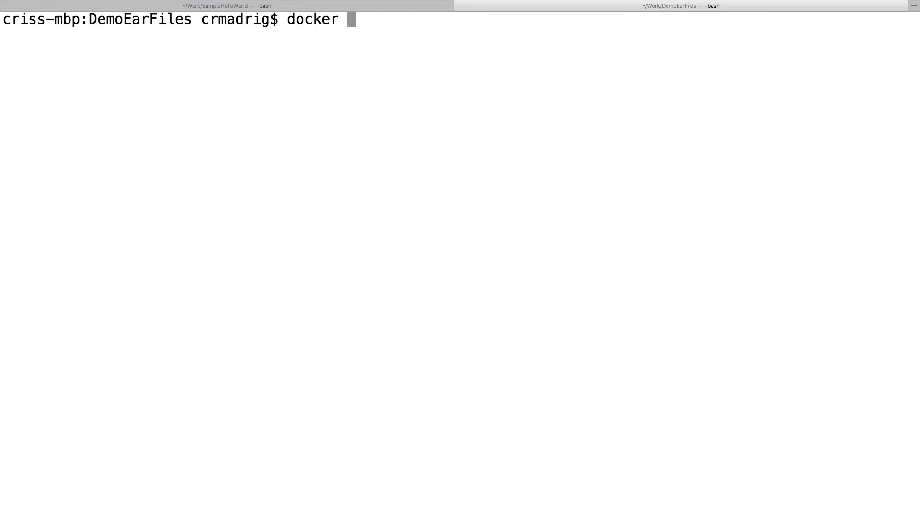
pyautogui.write('ls')
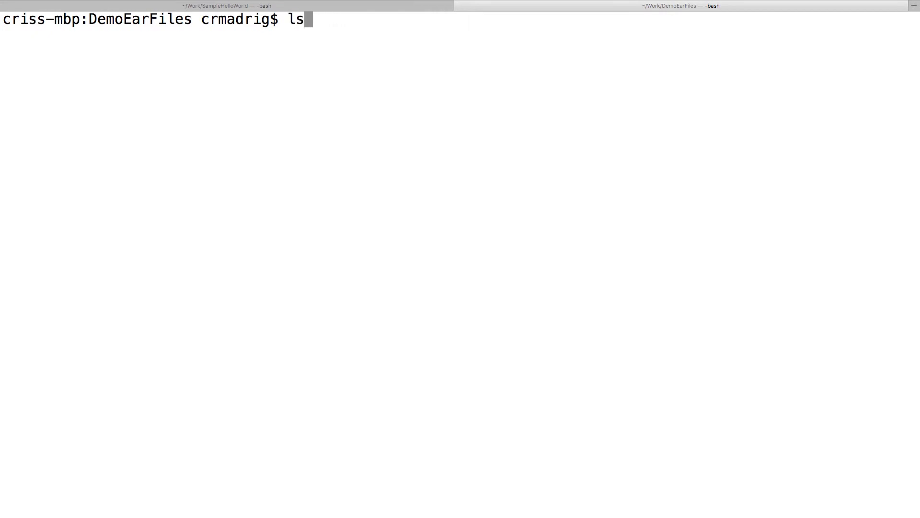
pyautogui.press('Return')
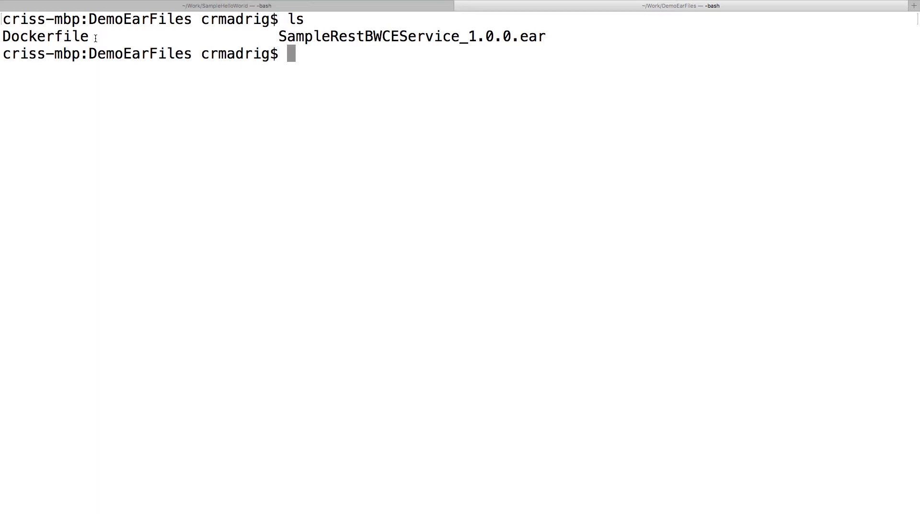
# Step: List local Docker images and pick out the samplerestservice image created 23 minutes ago
pyautogui.write('docker images')
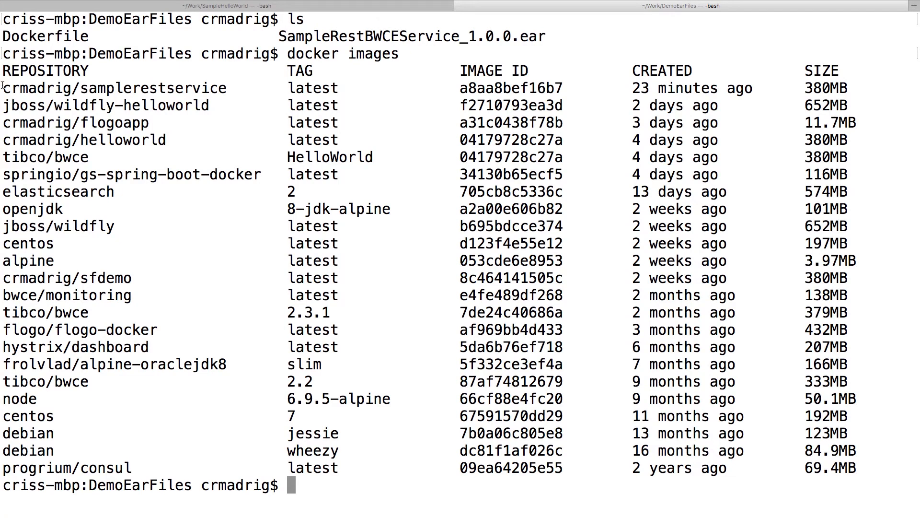
pyautogui.moveTo(149, 88)
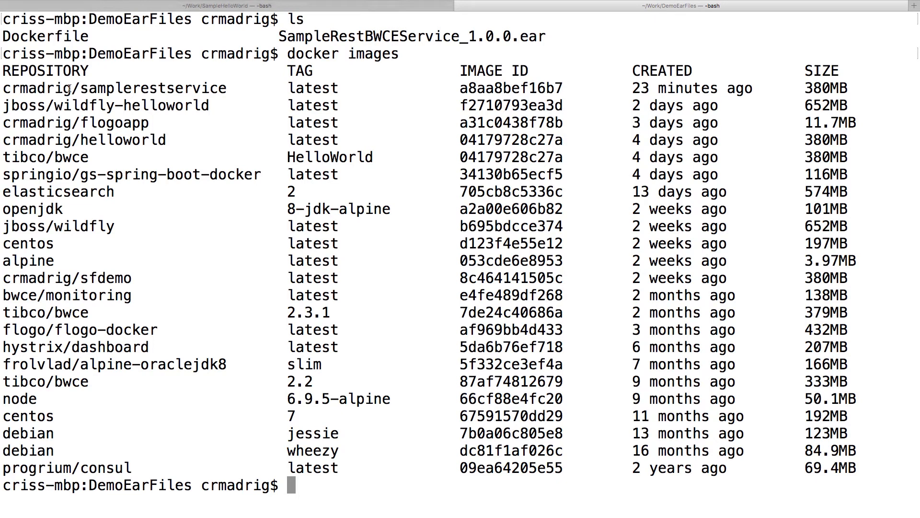
pyautogui.doubleClick(34, 87)
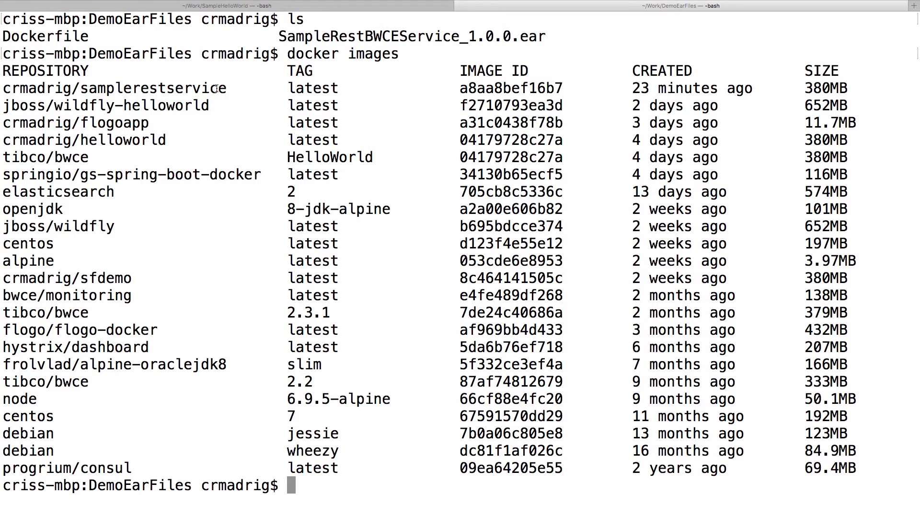
pyautogui.moveTo(339, 135)
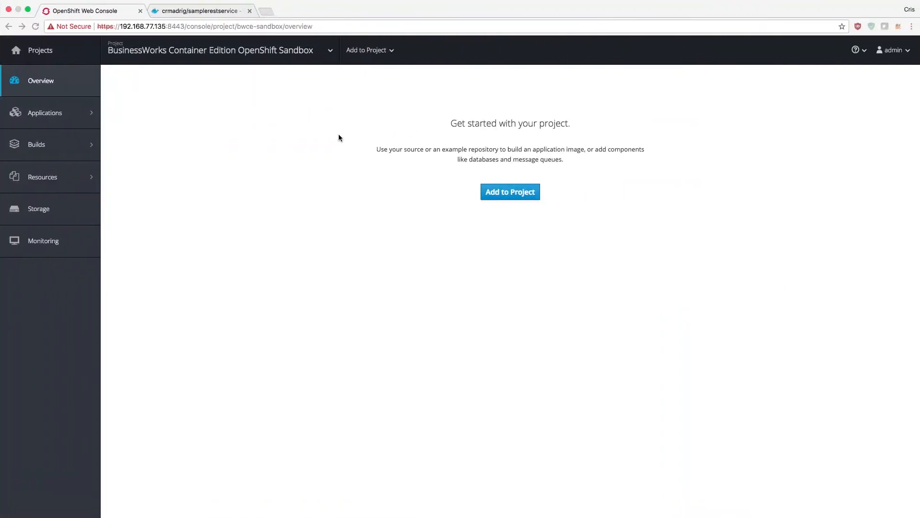
# Step: View the public crmadrig/samplerestservice repository on Docker Hub, pushed 17 minutes ago
pyautogui.click(200, 11)
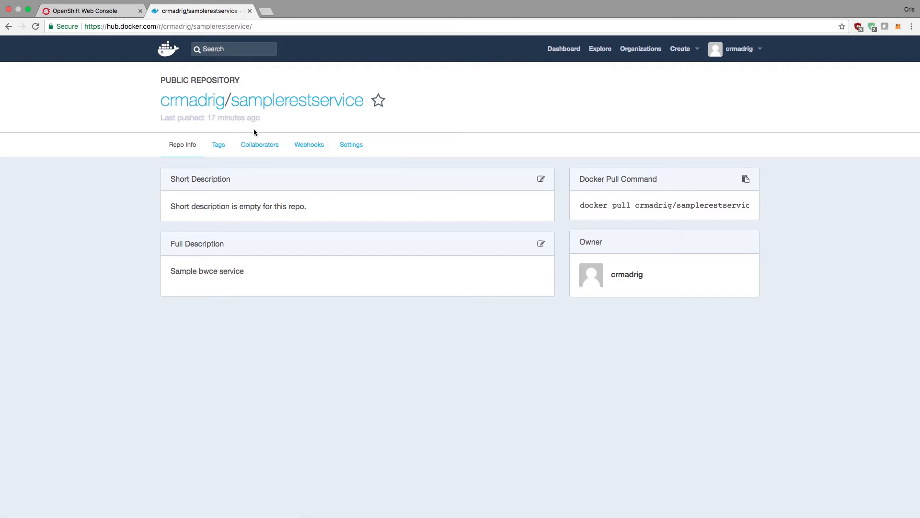
pyautogui.moveTo(409, 168)
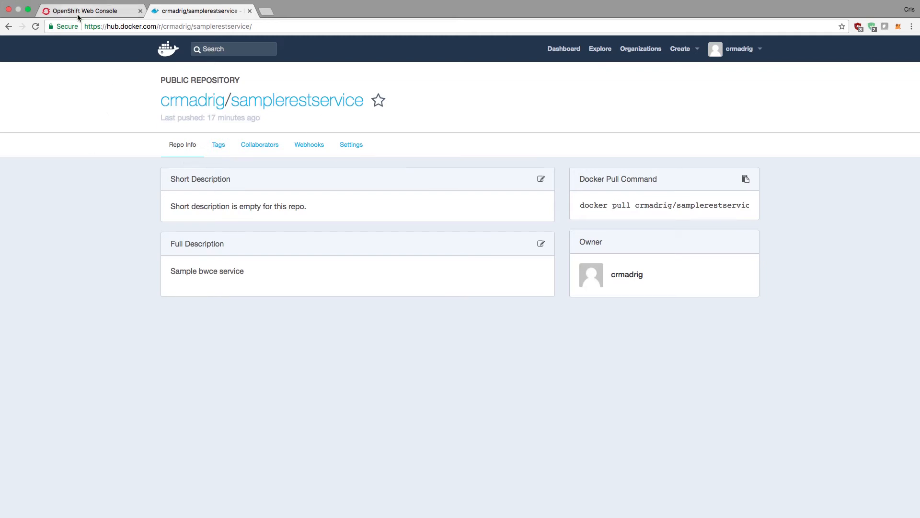
# Step: Return to the sandbox project overview and start Add to Project
pyautogui.click(88, 10)
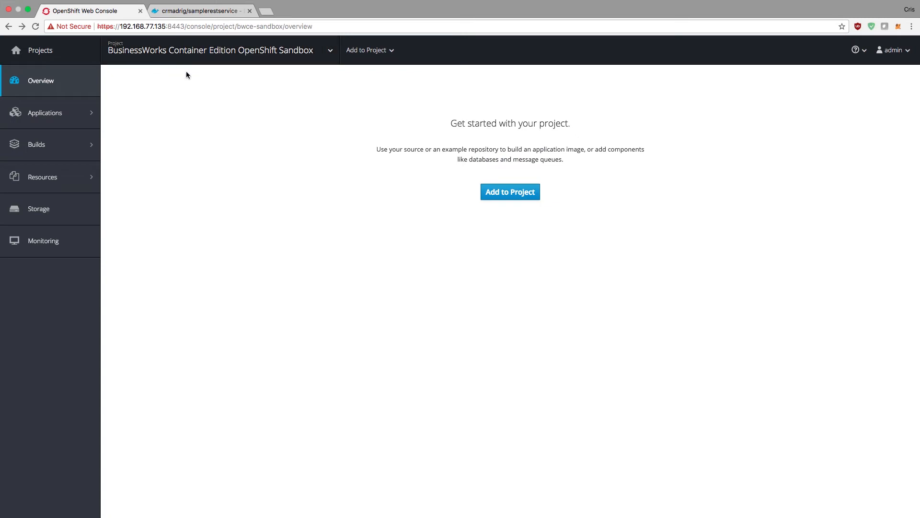
pyautogui.moveTo(218, 64)
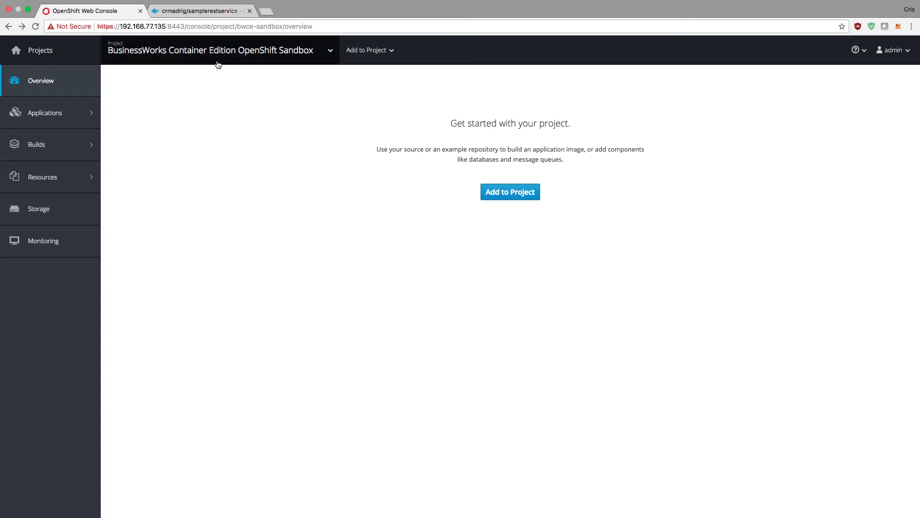
pyautogui.moveTo(217, 64)
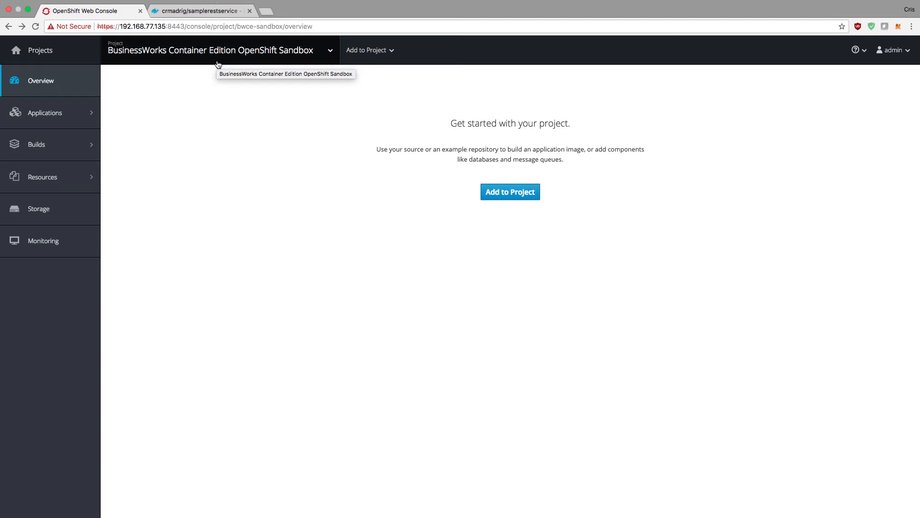
pyautogui.moveTo(255, 69)
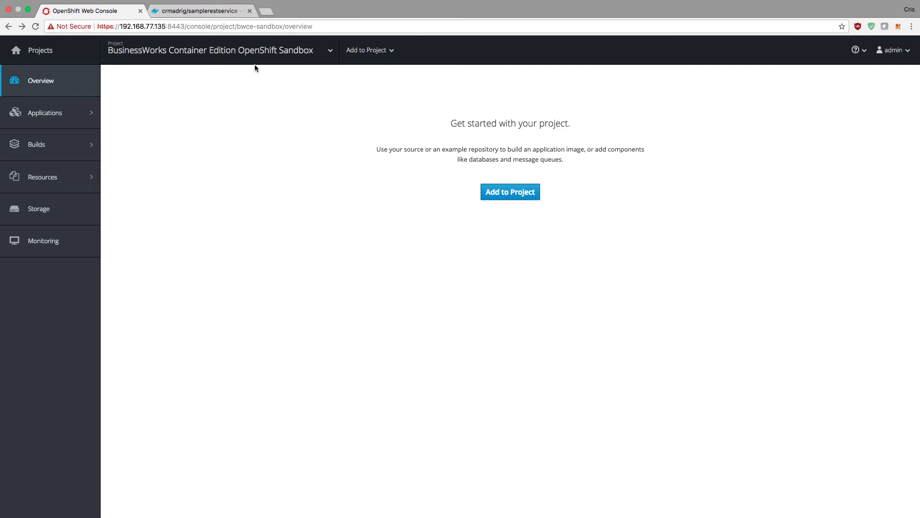
pyautogui.moveTo(287, 129)
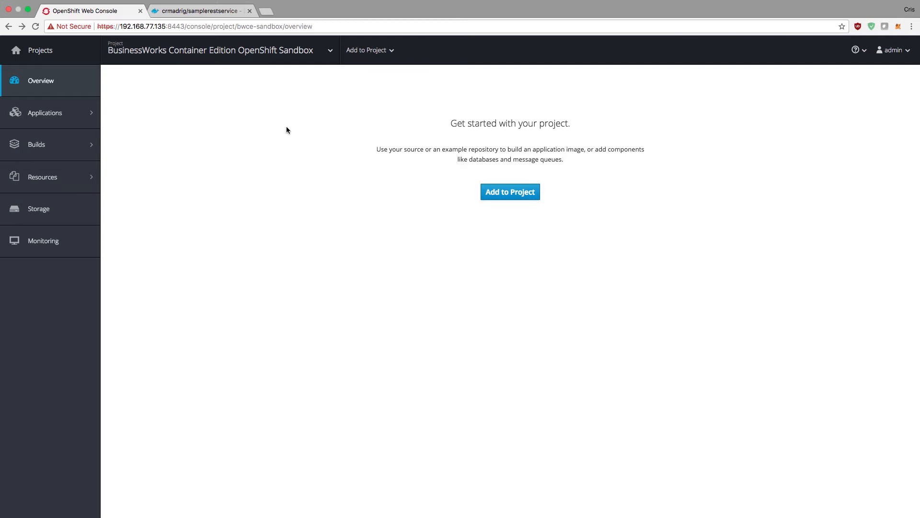
pyautogui.click(509, 192)
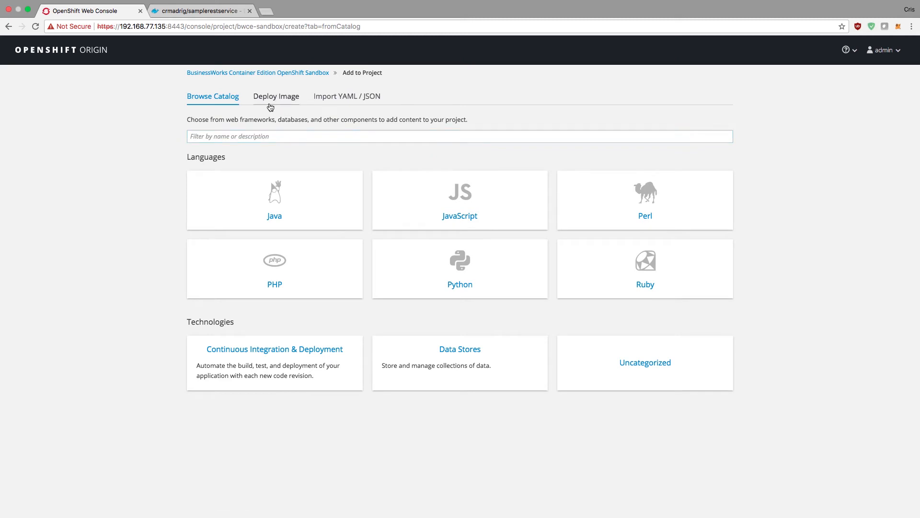
# Step: Choose Deploy Image by name and enter crmadrig/samplerestservice
pyautogui.click(277, 96)
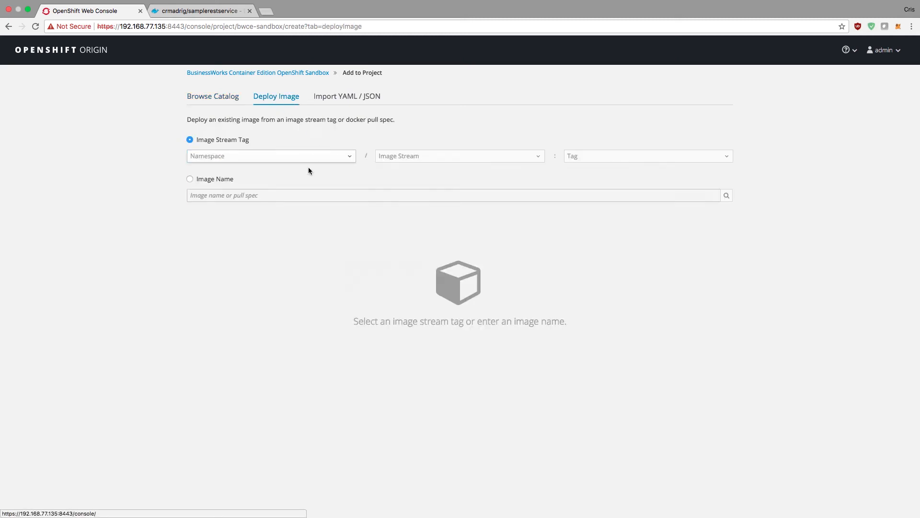
pyautogui.click(190, 179)
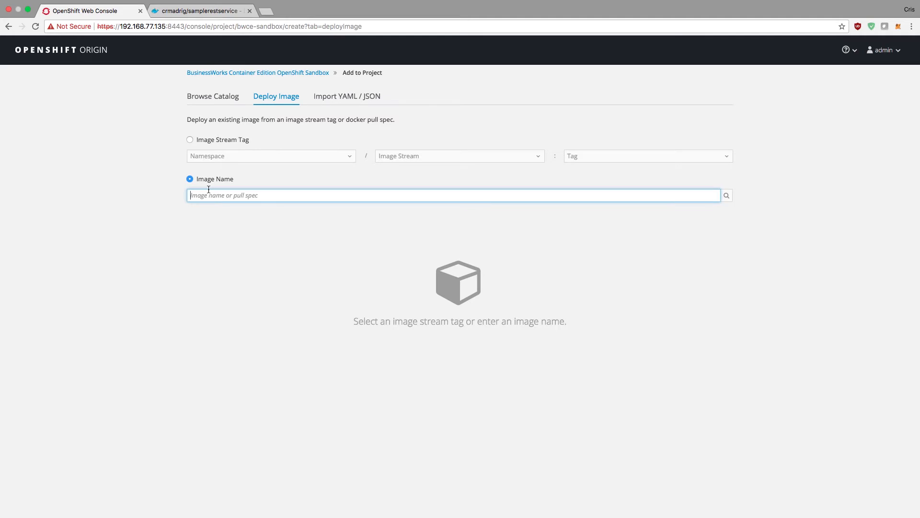
pyautogui.write('crmadrig')
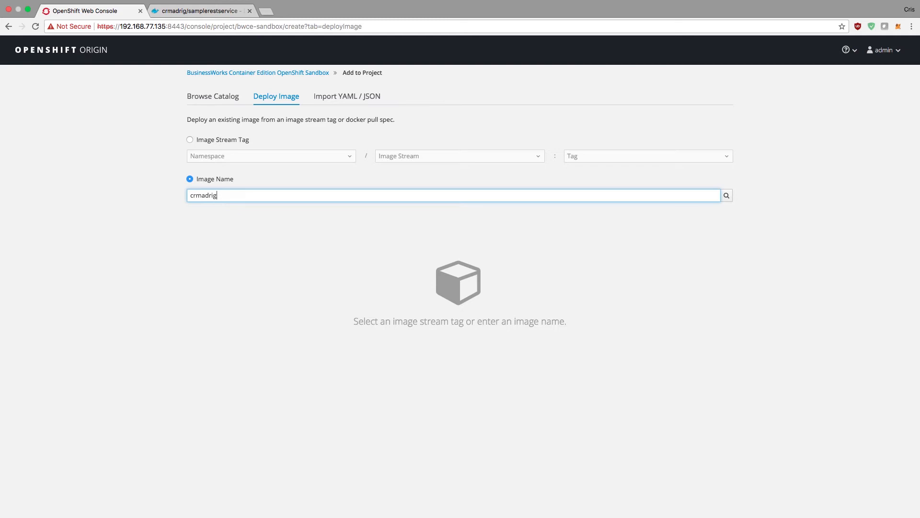
pyautogui.write('/samplerest')
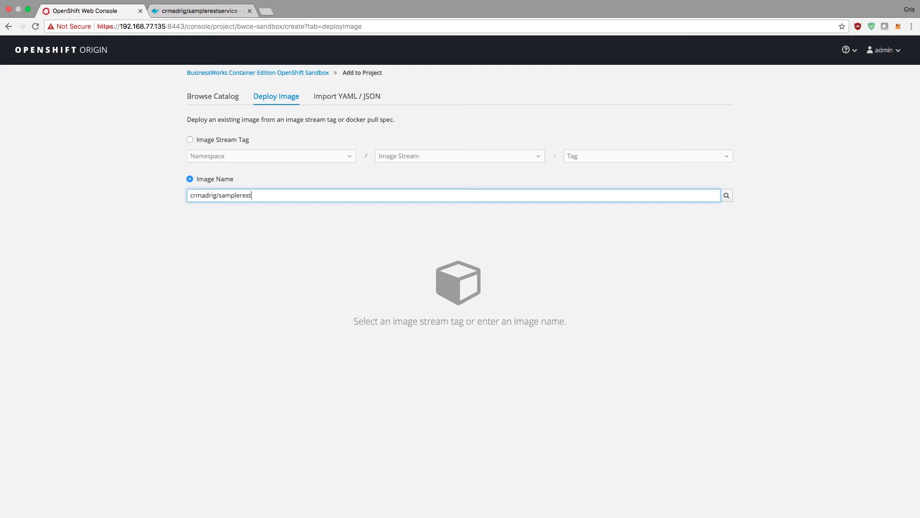
pyautogui.write('ser')
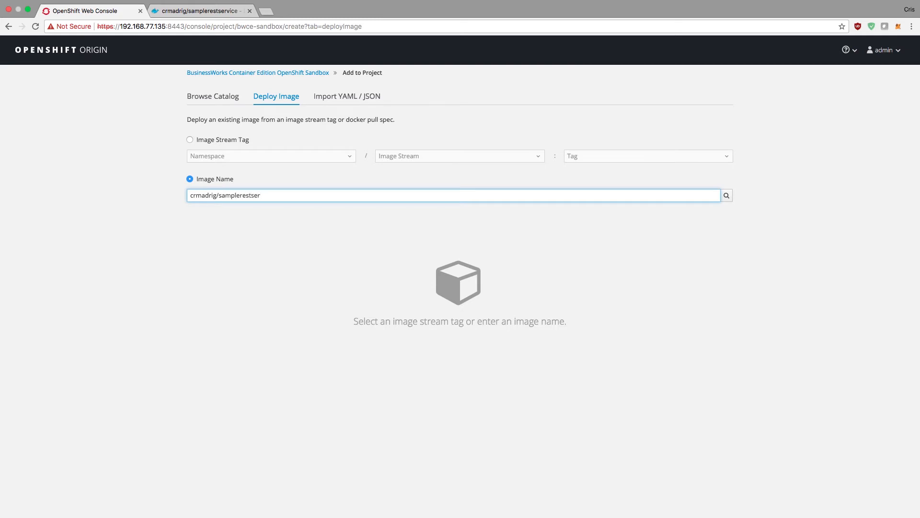
pyautogui.write('vice')
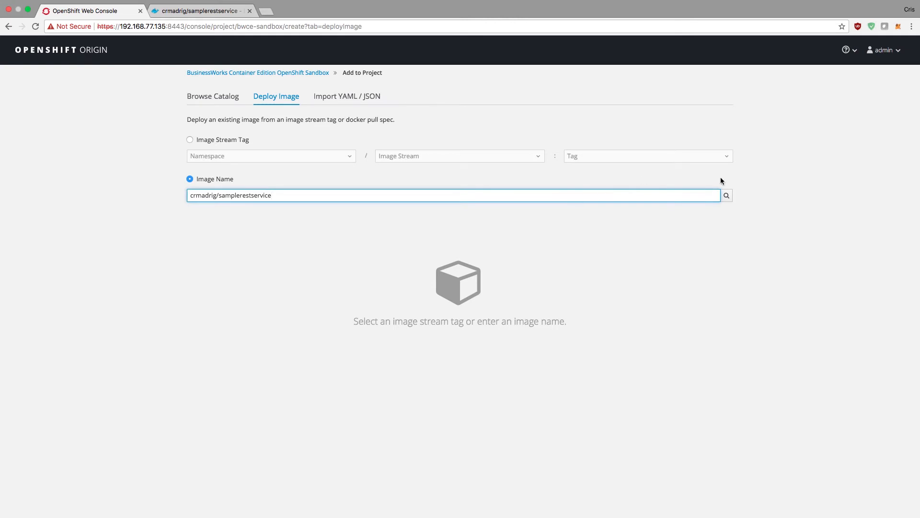
# Step: Look up crmadrig/samplerestservice and review the prefilled Name, Environment Variables and Labels
pyautogui.click(726, 195)
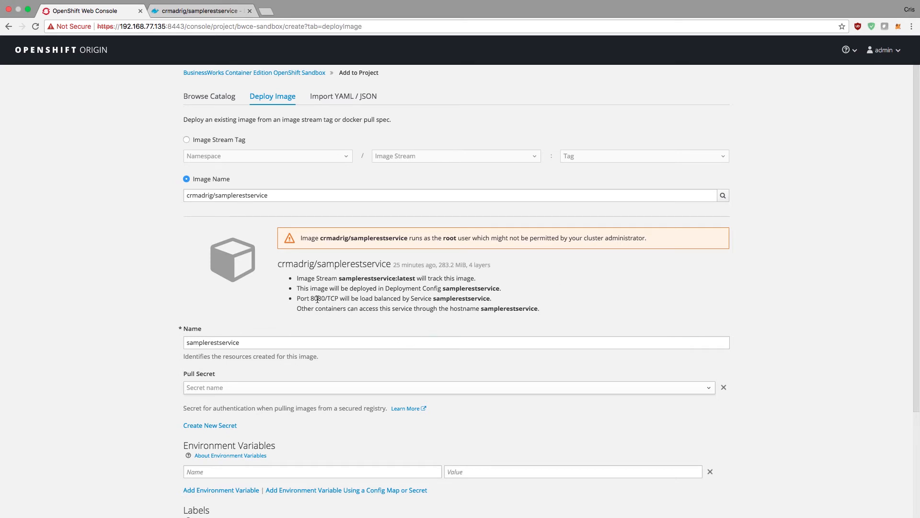
pyautogui.moveTo(180, 320)
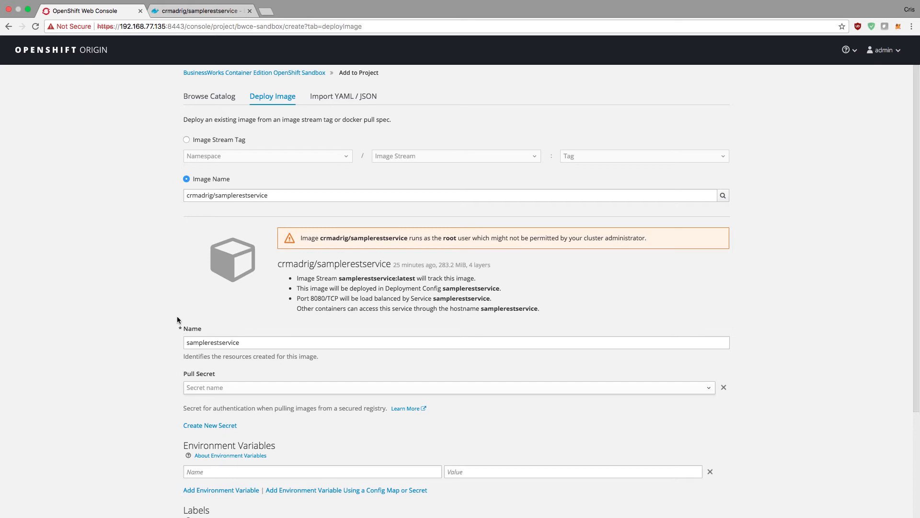
pyautogui.moveTo(173, 318)
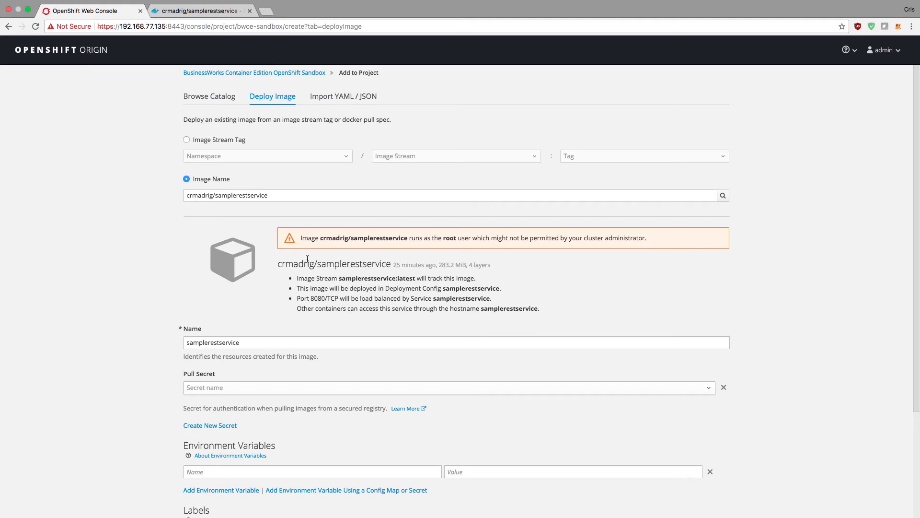
pyautogui.scroll(-3)
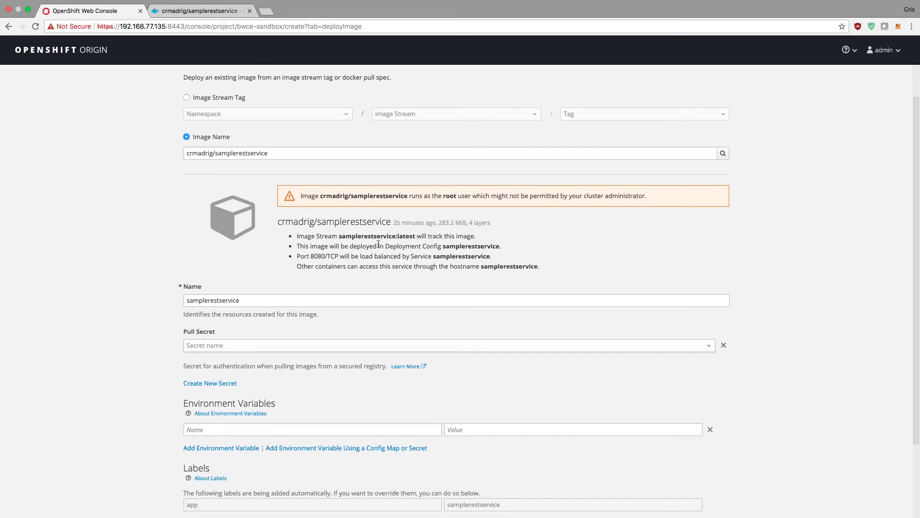
pyautogui.moveTo(93, 301)
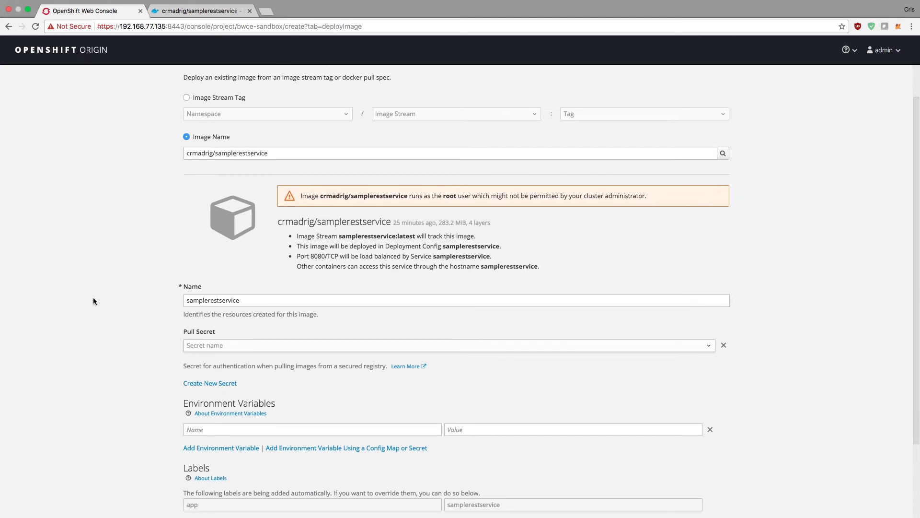
pyautogui.scroll(-3)
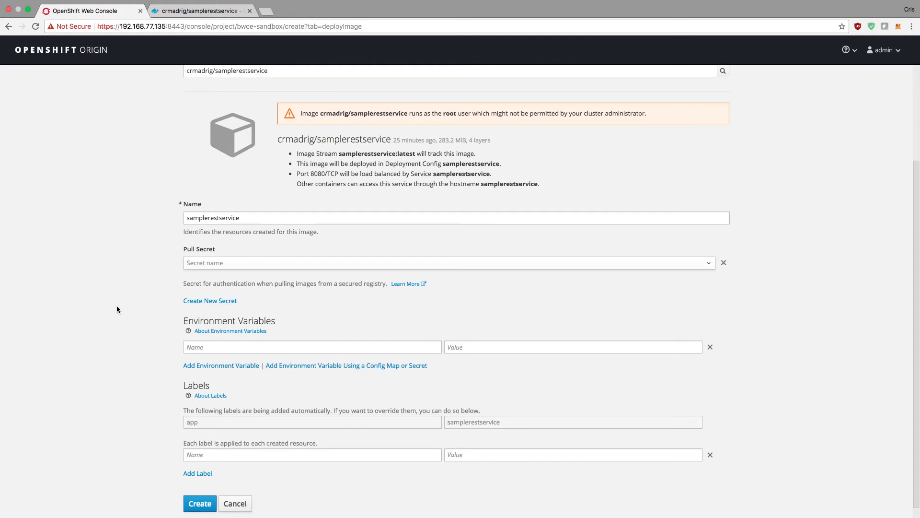
pyautogui.moveTo(221, 454)
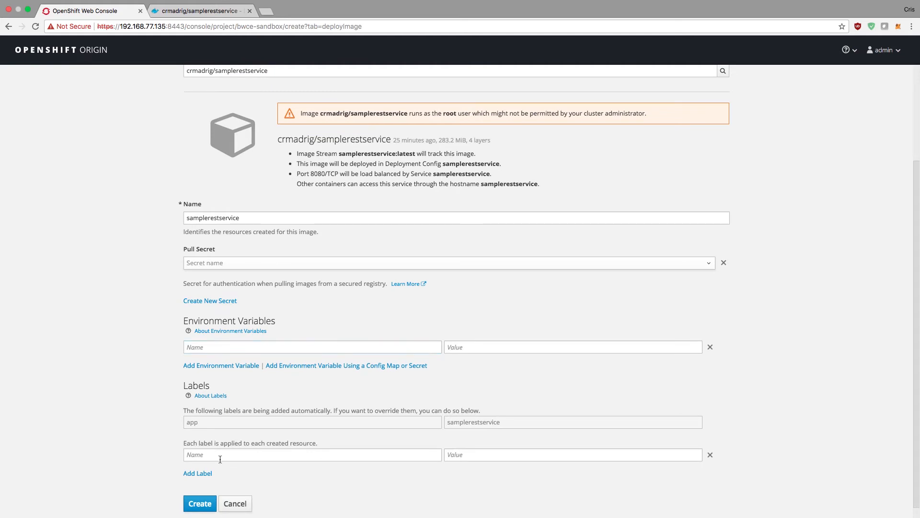
pyautogui.moveTo(95, 433)
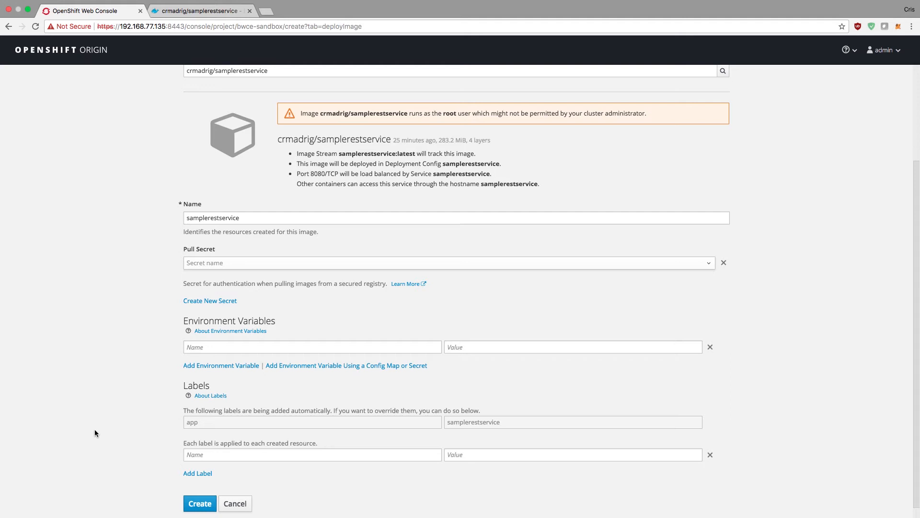
pyautogui.moveTo(101, 433)
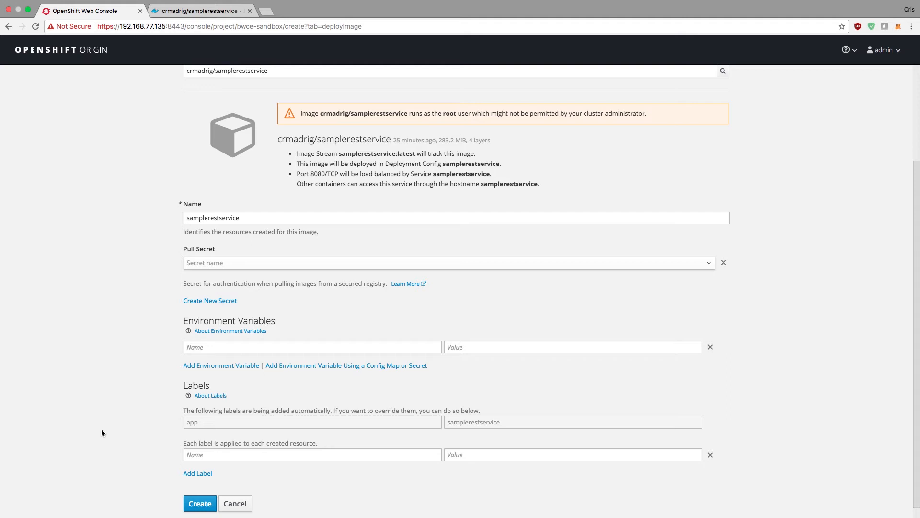
# Step: Create the samplerestservice application and continue to the project overview
pyautogui.click(200, 503)
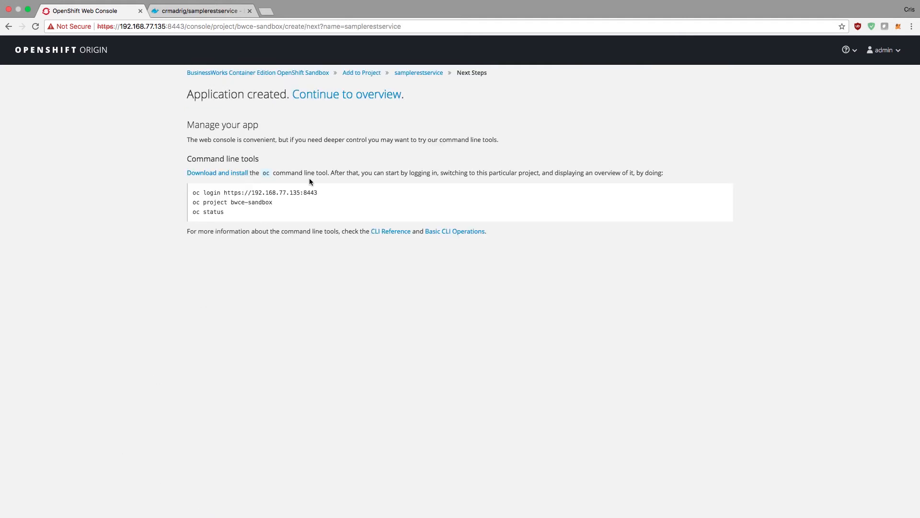
pyautogui.moveTo(277, 107)
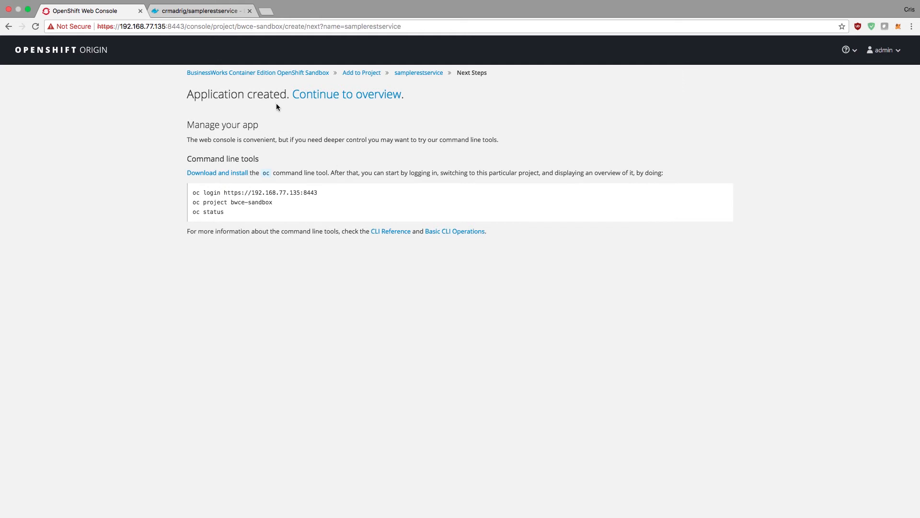
pyautogui.moveTo(274, 203)
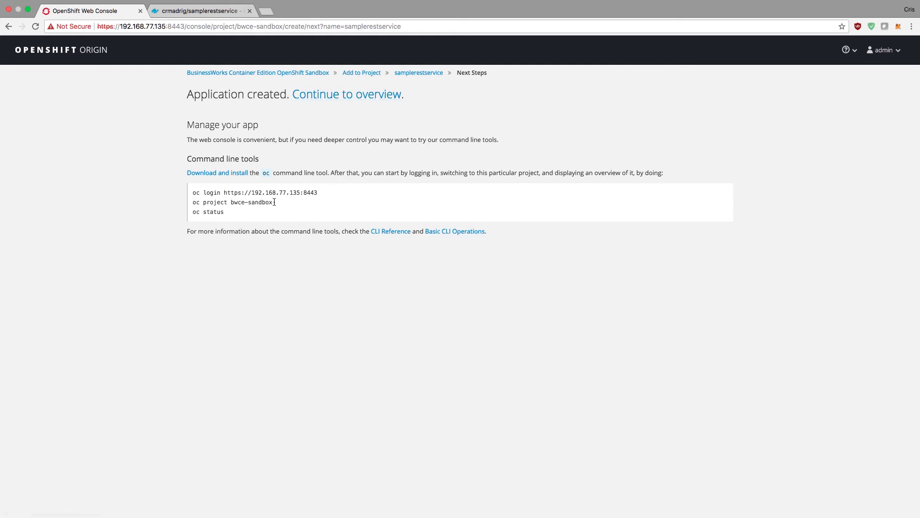
pyautogui.moveTo(260, 189)
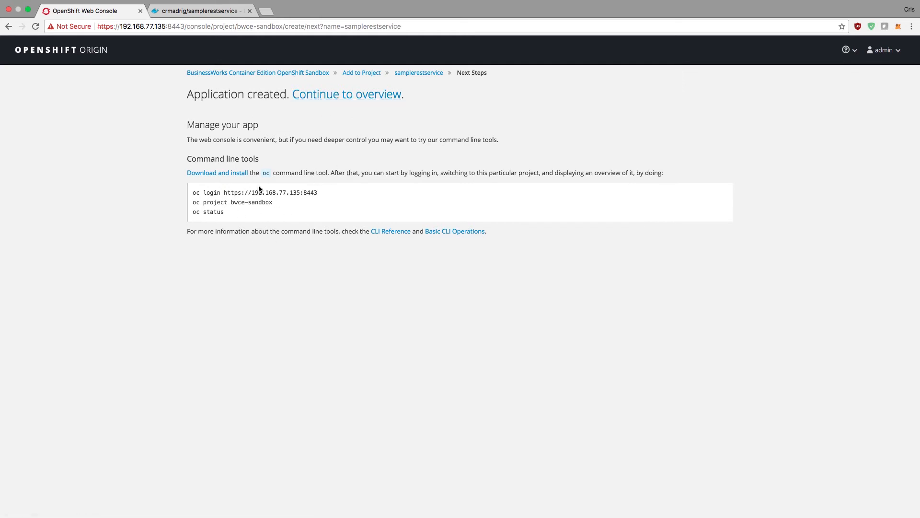
pyautogui.moveTo(242, 202)
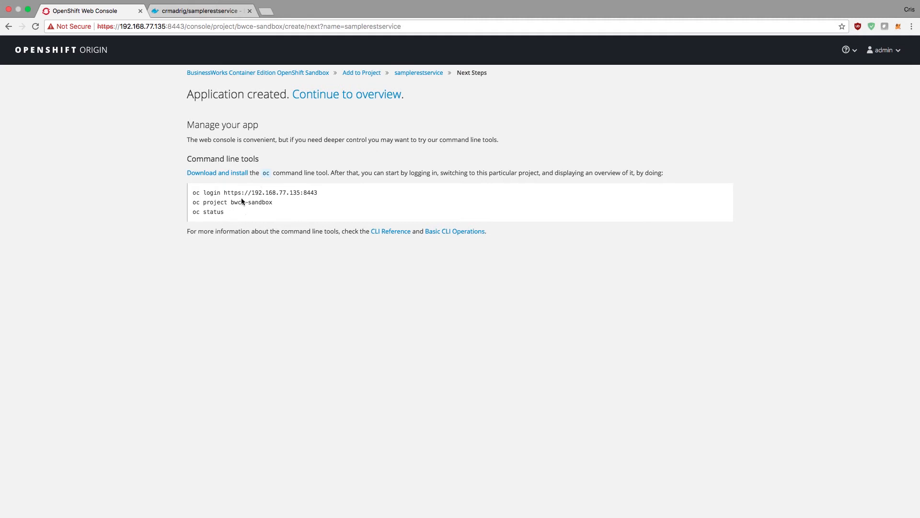
pyautogui.moveTo(357, 171)
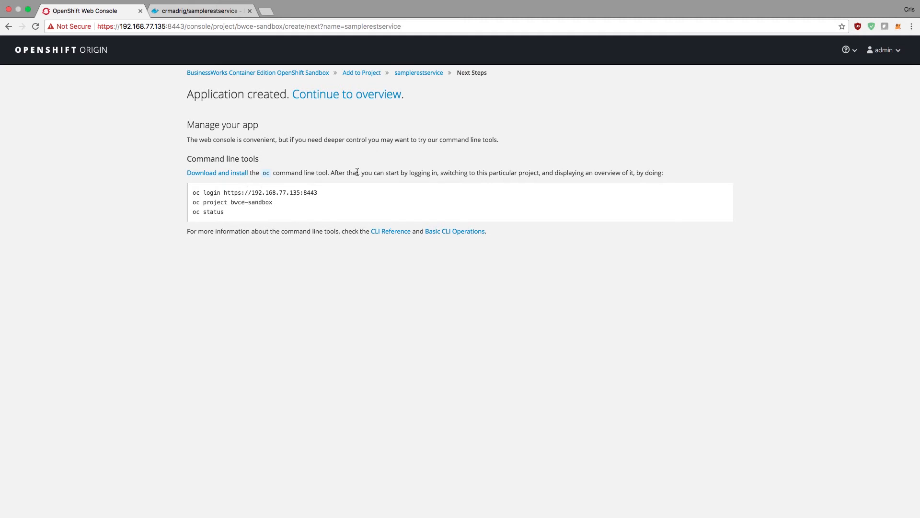
pyautogui.click(883, 50)
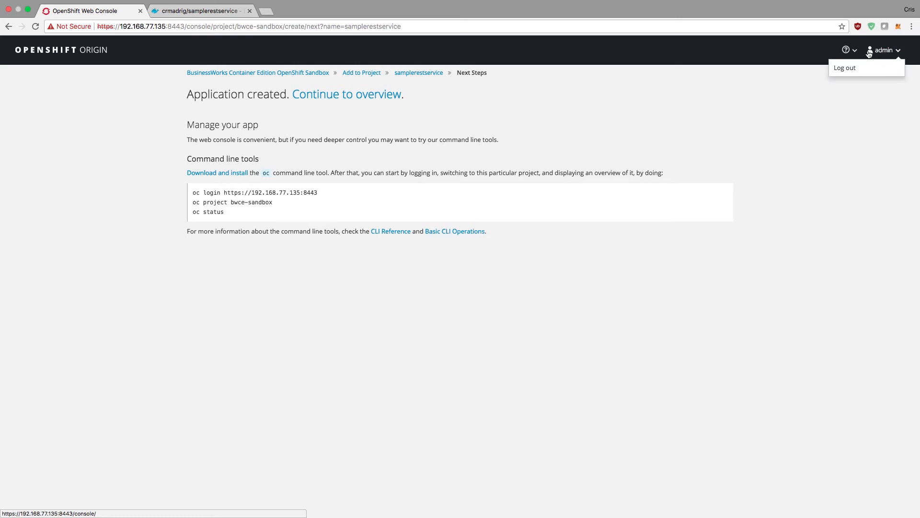
pyautogui.click(846, 49)
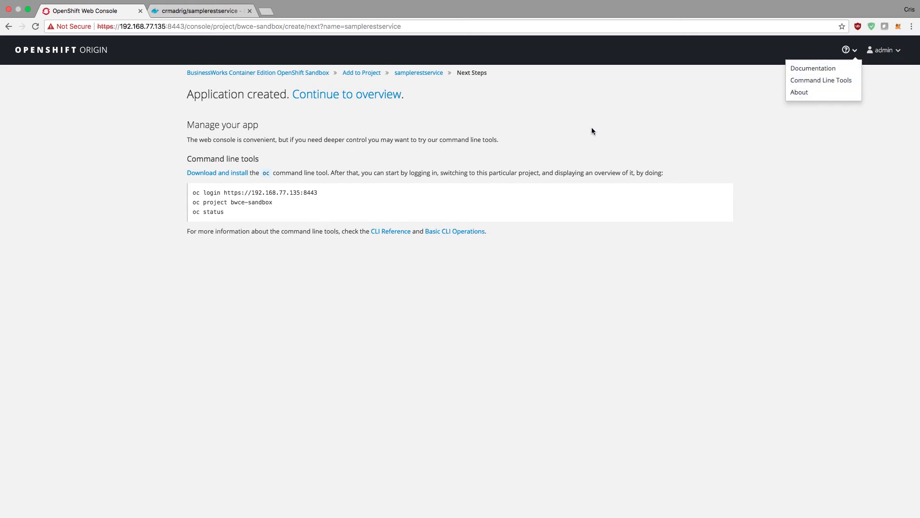
pyautogui.click(346, 94)
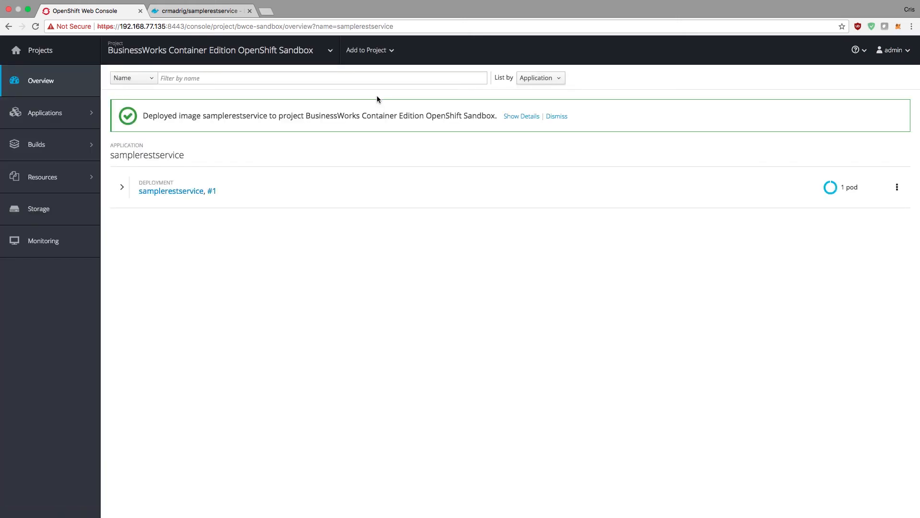
pyautogui.moveTo(388, 137)
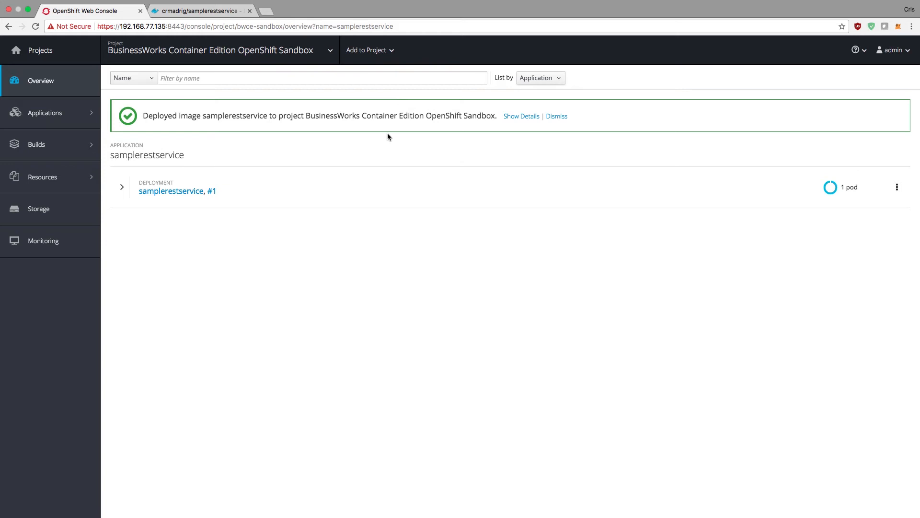
# Step: Expand deployment #1 to show its image, port 8080/TCP, running pod and service
pyautogui.click(121, 187)
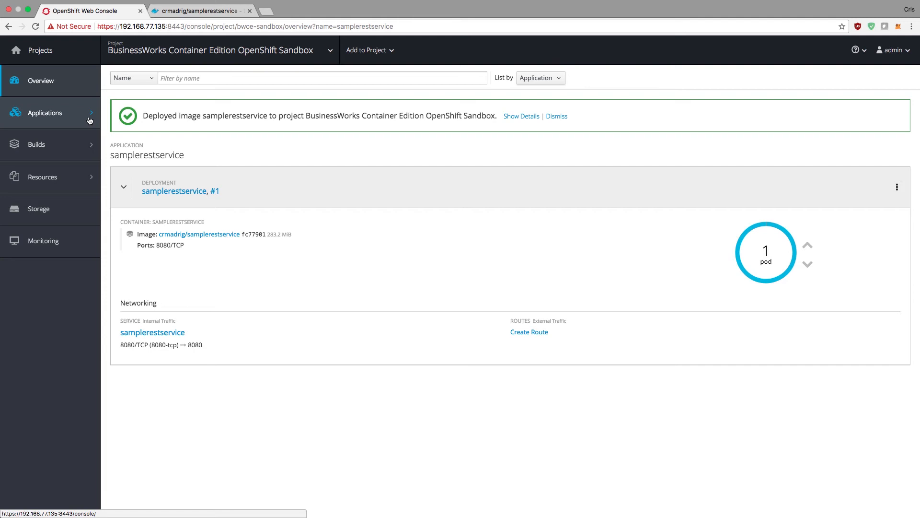
pyautogui.moveTo(164, 345)
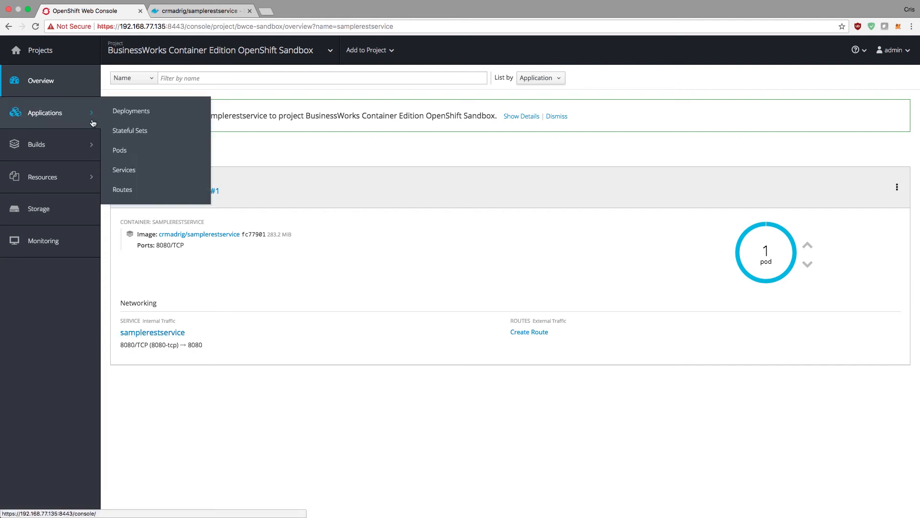
# Step: Show the Actions menu for the samplerestservice service from the services list
pyautogui.click(124, 170)
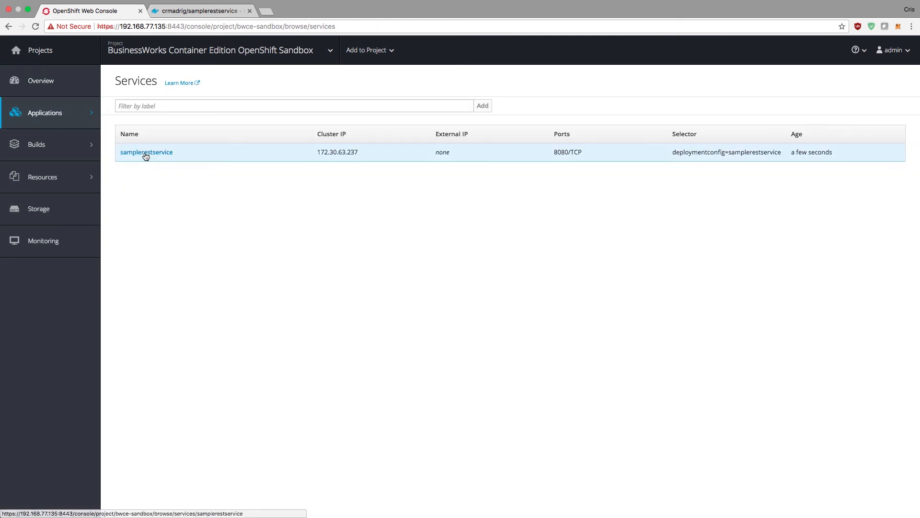
pyautogui.click(145, 152)
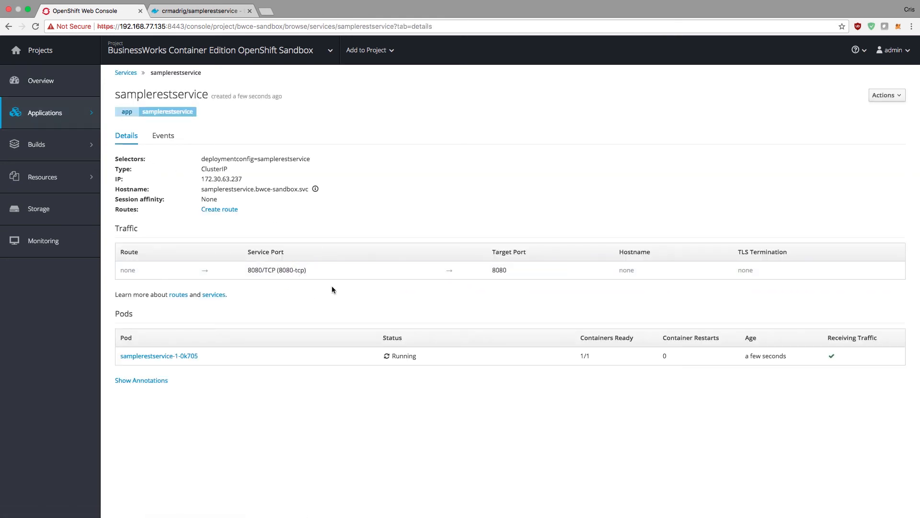
pyautogui.moveTo(422, 270)
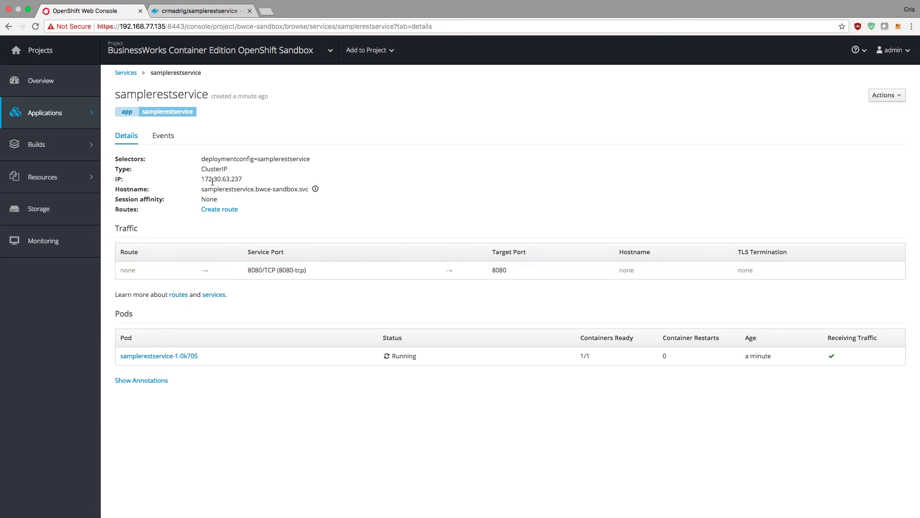
pyautogui.moveTo(231, 187)
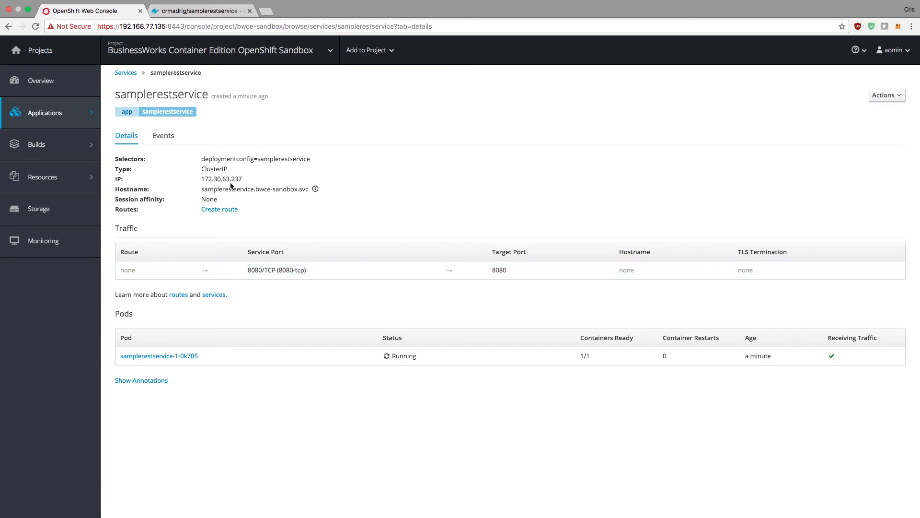
pyautogui.moveTo(318, 213)
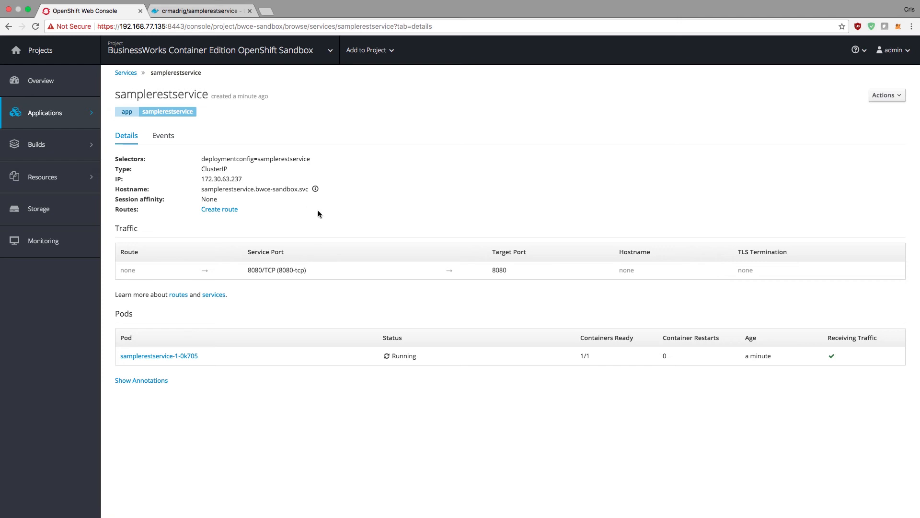
pyautogui.click(886, 95)
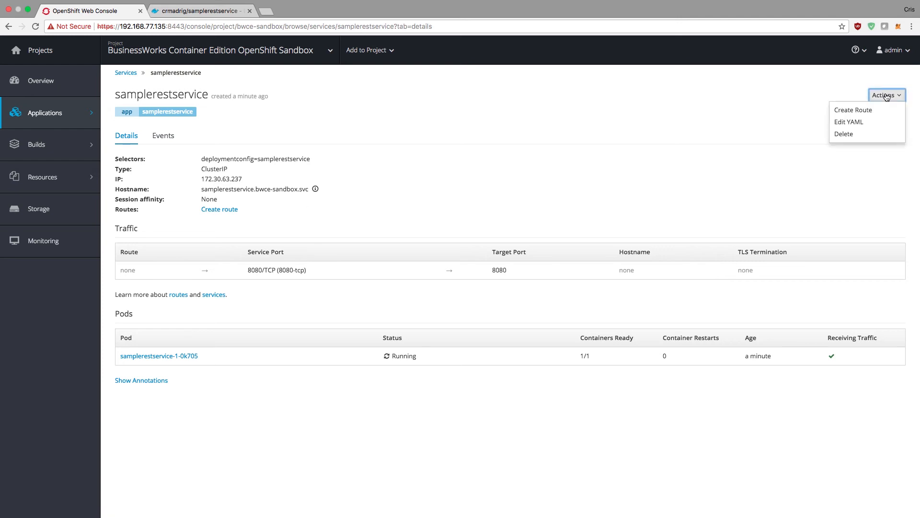
# Step: Edit the service YAML so line 24 reads 'type: NodePort' instead of ClusterIP and save
pyautogui.click(848, 121)
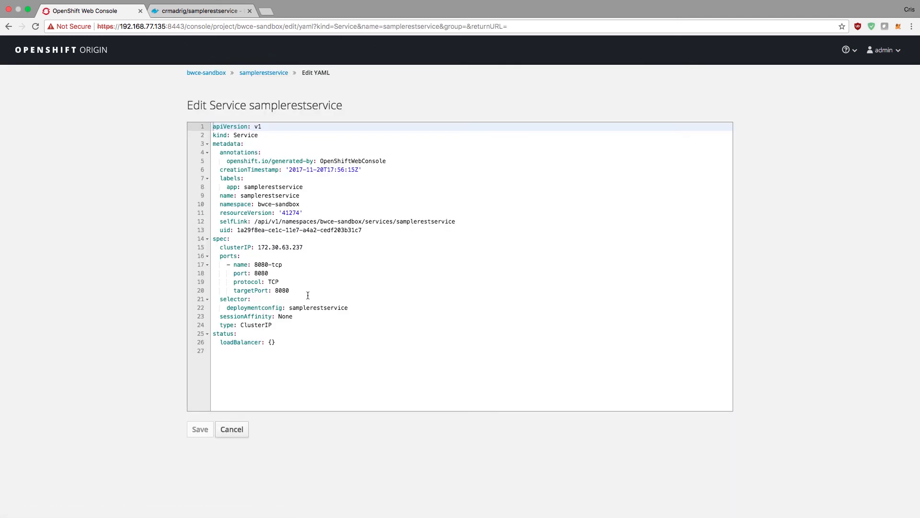
pyautogui.moveTo(308, 310)
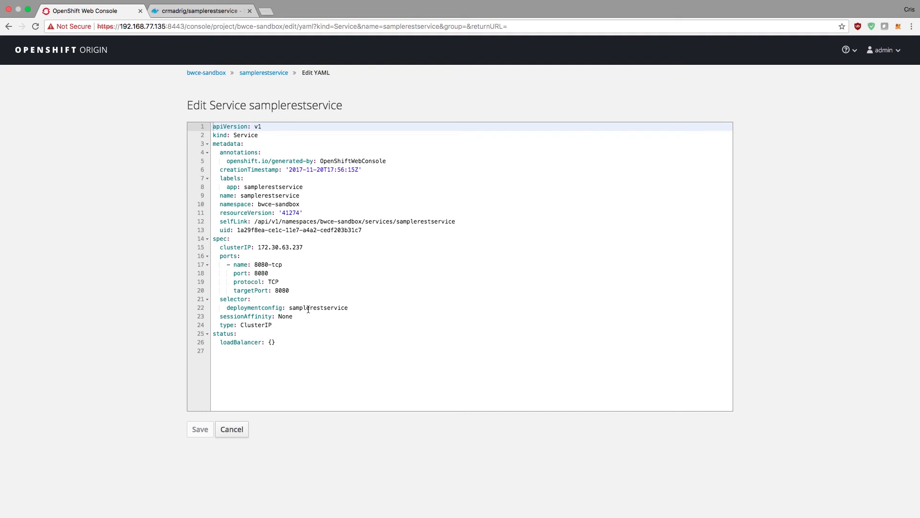
pyautogui.click(272, 325)
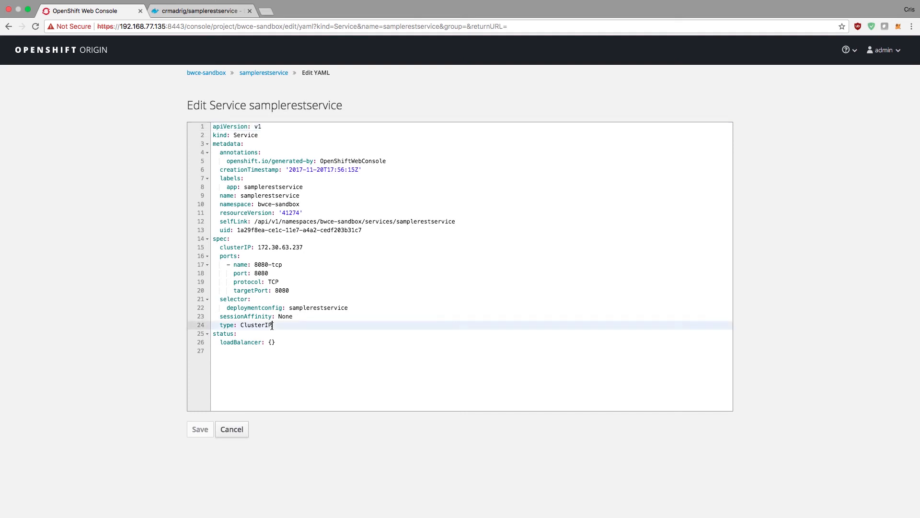
pyautogui.press('Backspace')
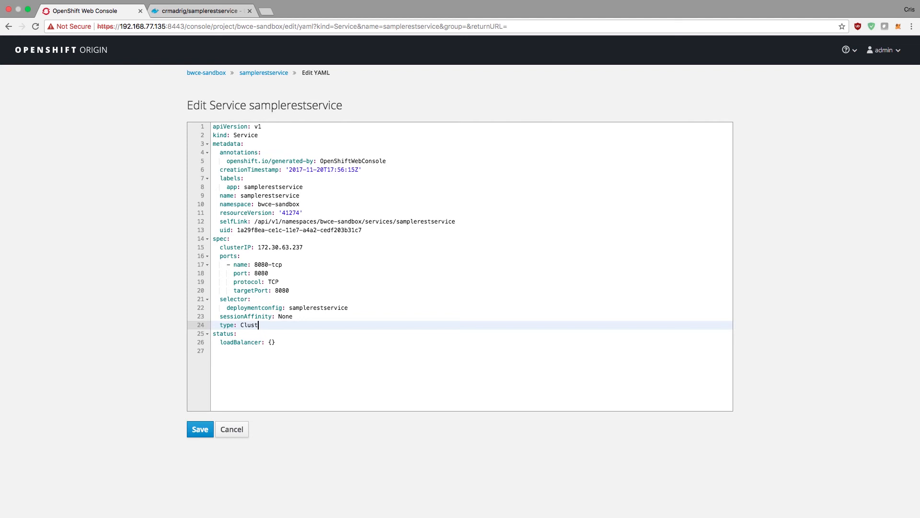
pyautogui.write('node')
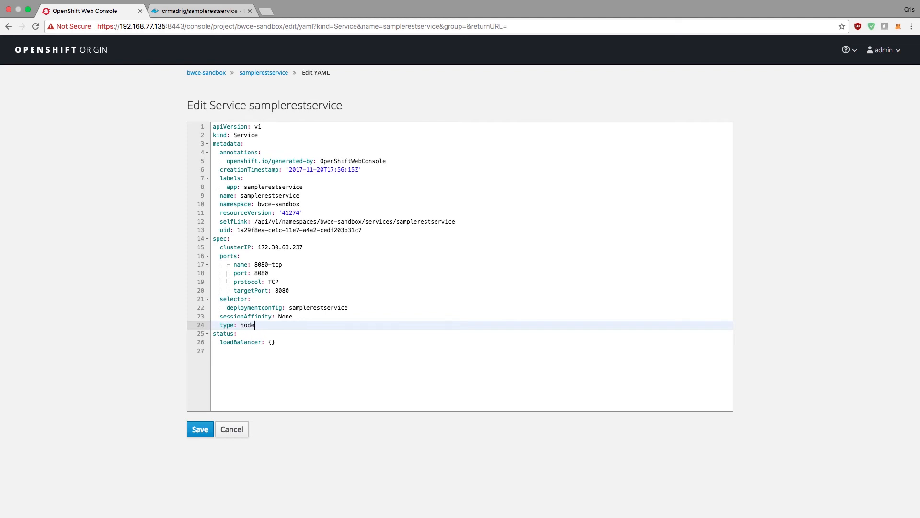
pyautogui.write('Nod')
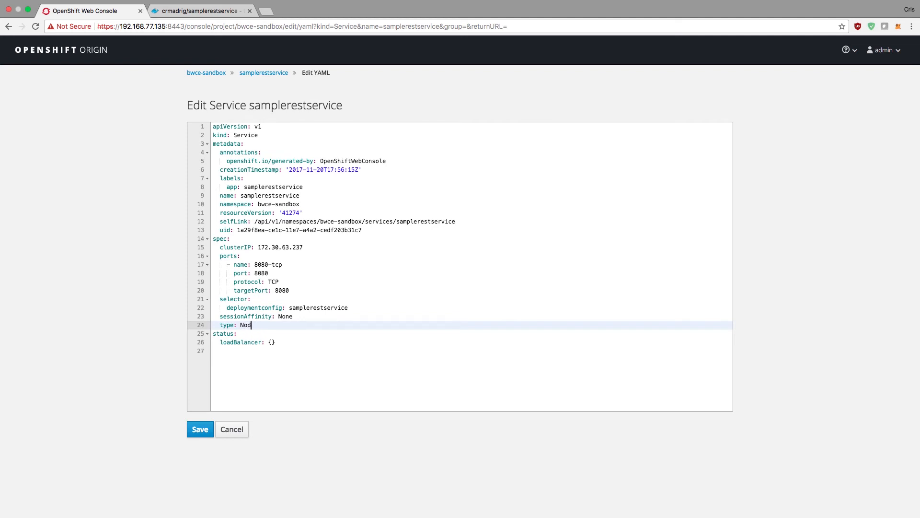
pyautogui.write('ePort')
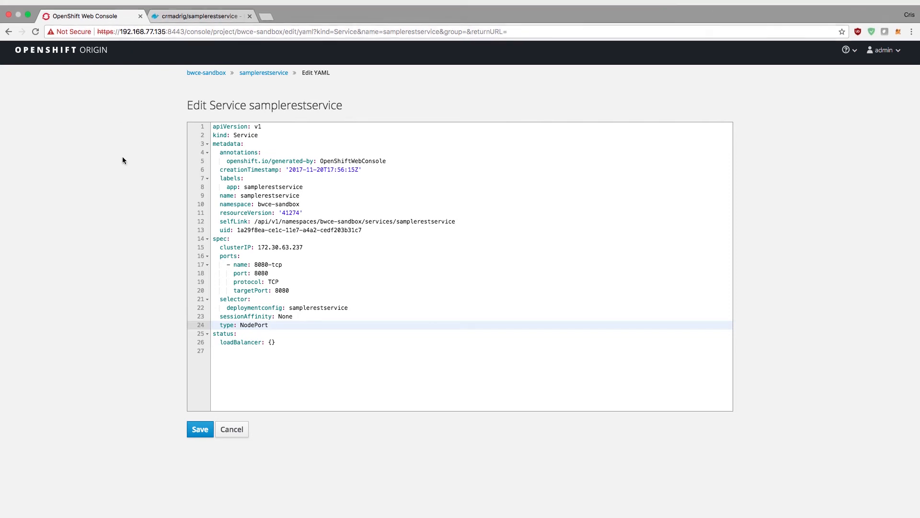
pyautogui.click(269, 325)
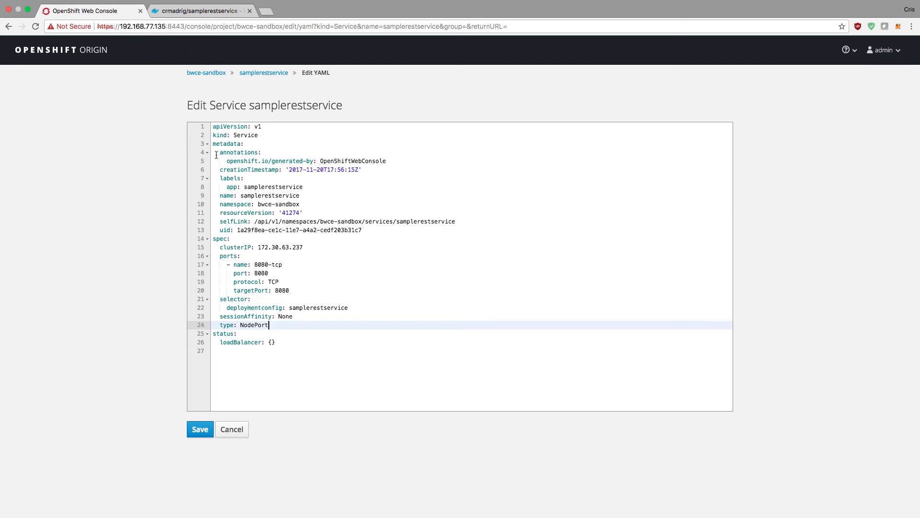
pyautogui.moveTo(383, 213)
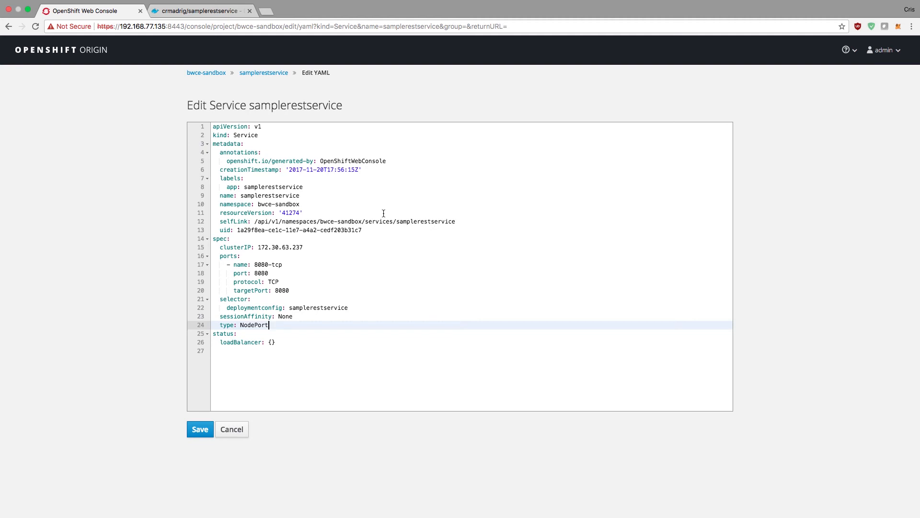
pyautogui.click(199, 428)
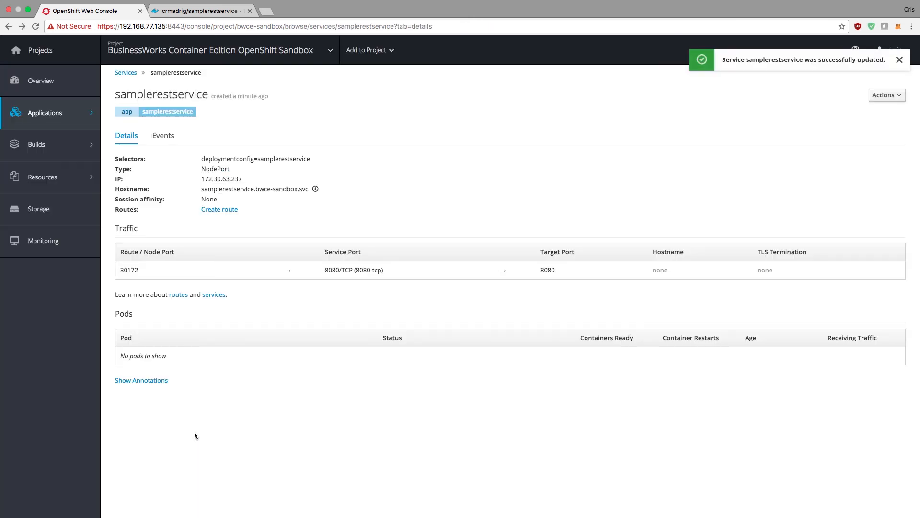
# Step: Copy node port 30172 and the cluster host IP from the address bar, with a spare tab ready
pyautogui.click(886, 95)
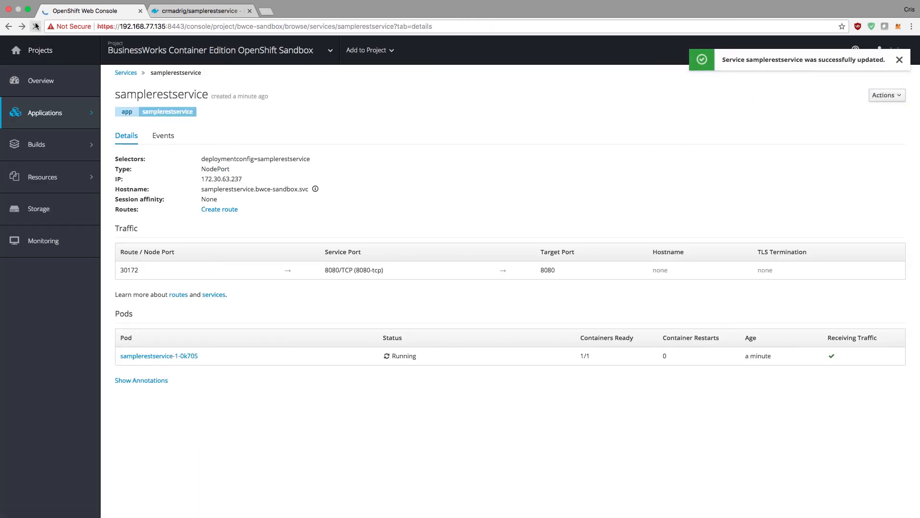
pyautogui.click(898, 59)
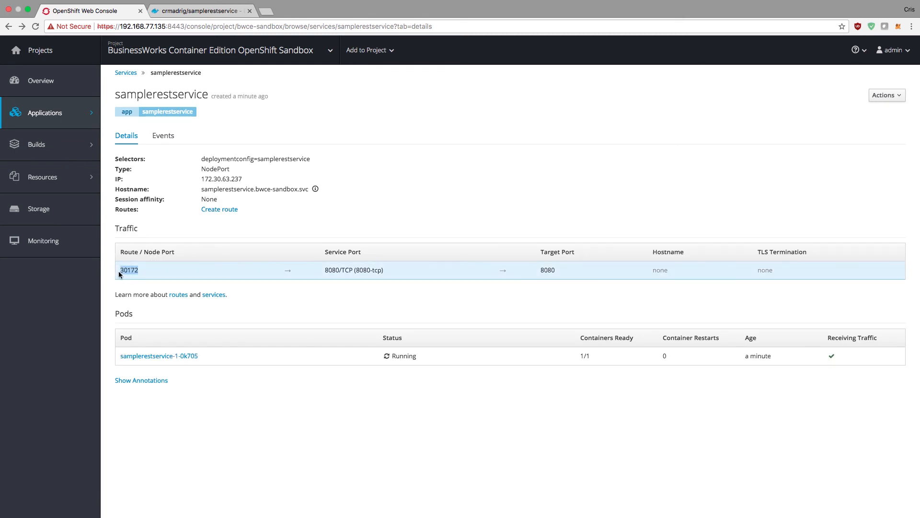
pyautogui.moveTo(139, 275)
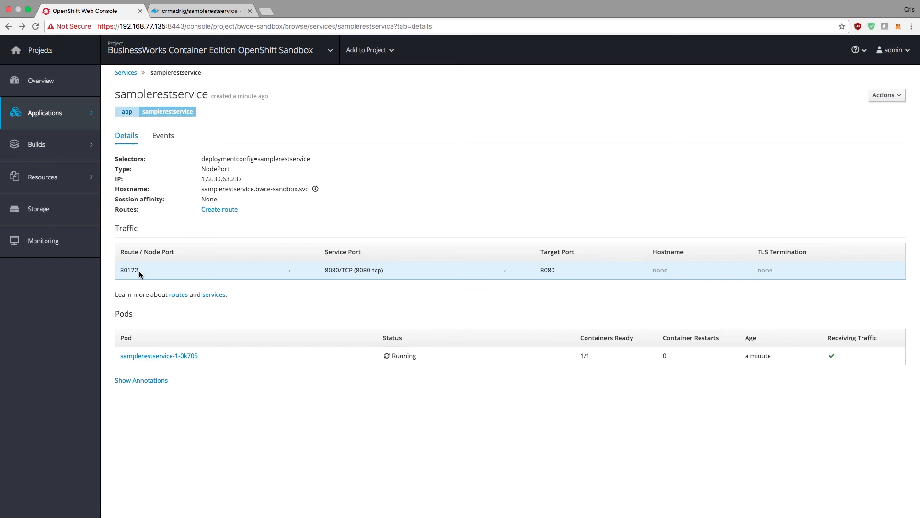
pyautogui.doubleClick(128, 270)
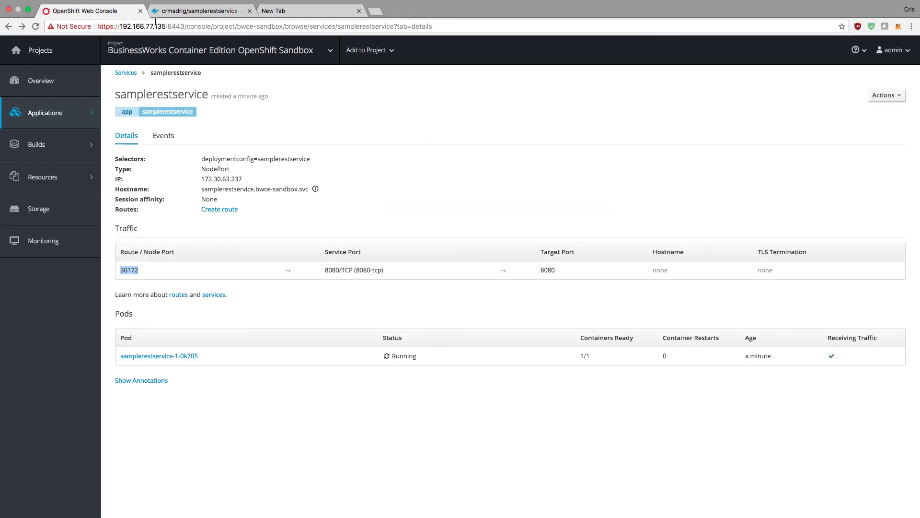
pyautogui.click(143, 26)
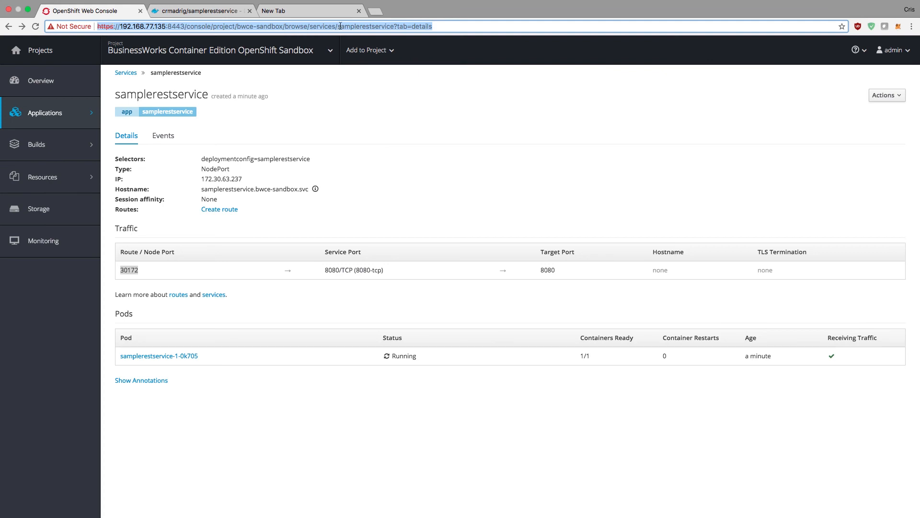
pyautogui.click(308, 11)
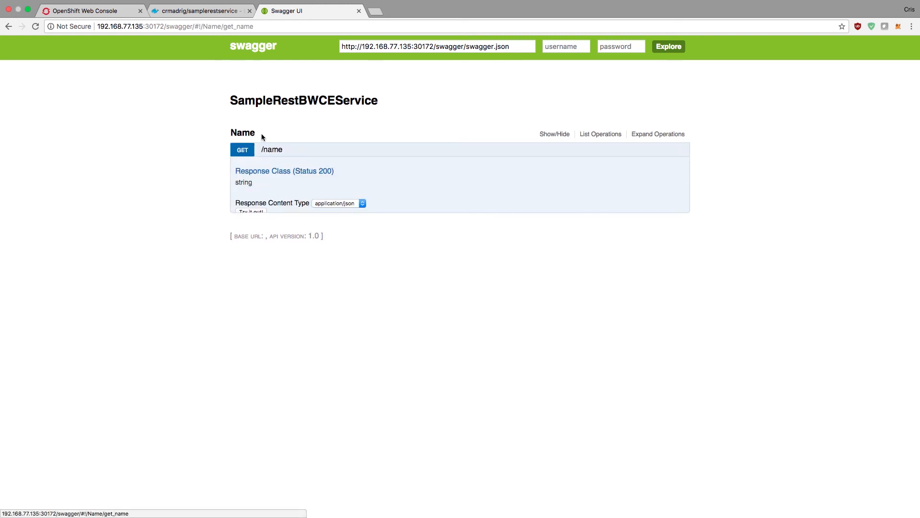
# Step: Try out GET /name and receive 200 with body 'Hi, my name is Cris'
pyautogui.click(250, 212)
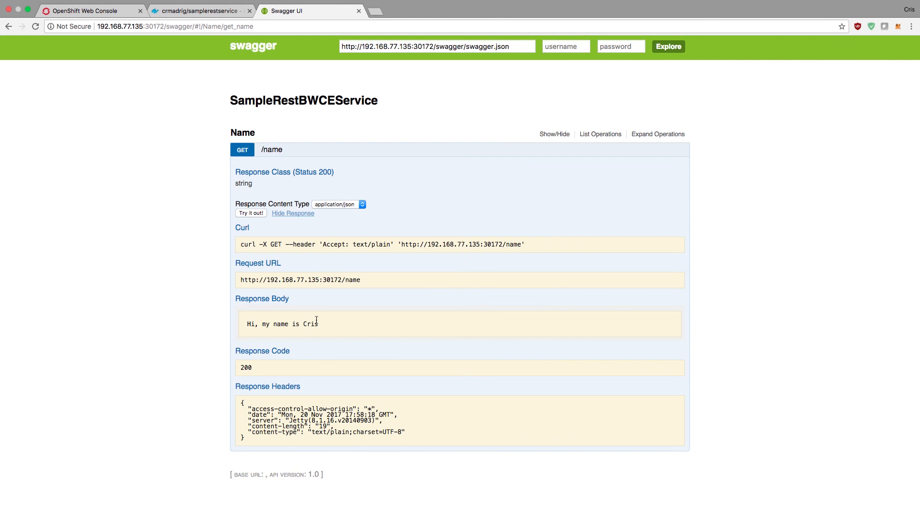
pyautogui.moveTo(281, 318)
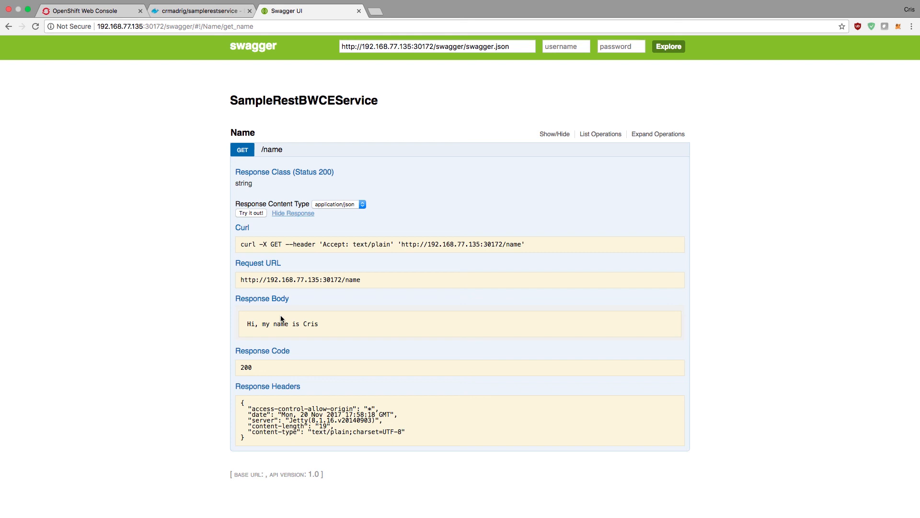
pyautogui.moveTo(85, 242)
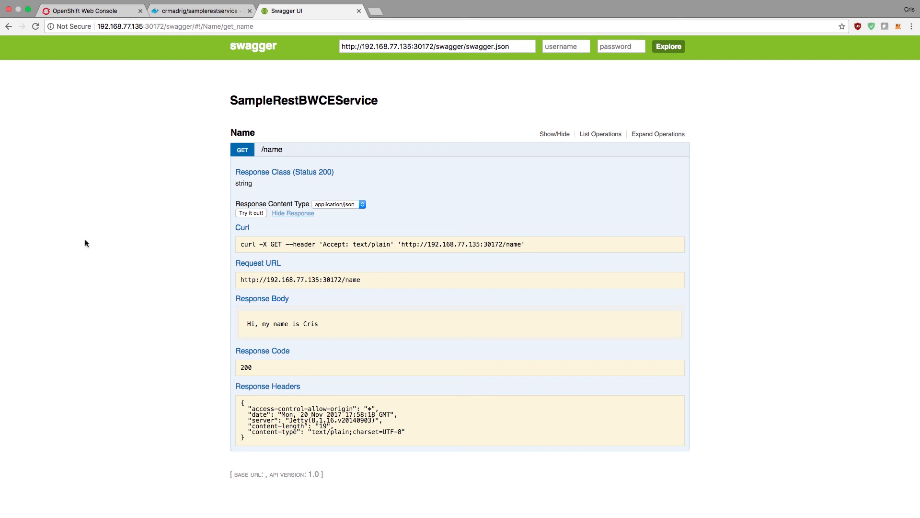
pyautogui.moveTo(146, 39)
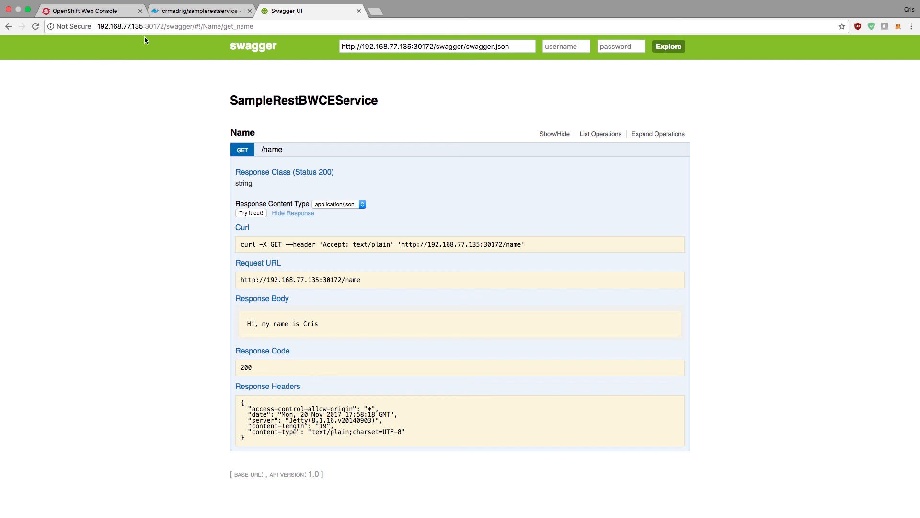
pyautogui.moveTo(143, 114)
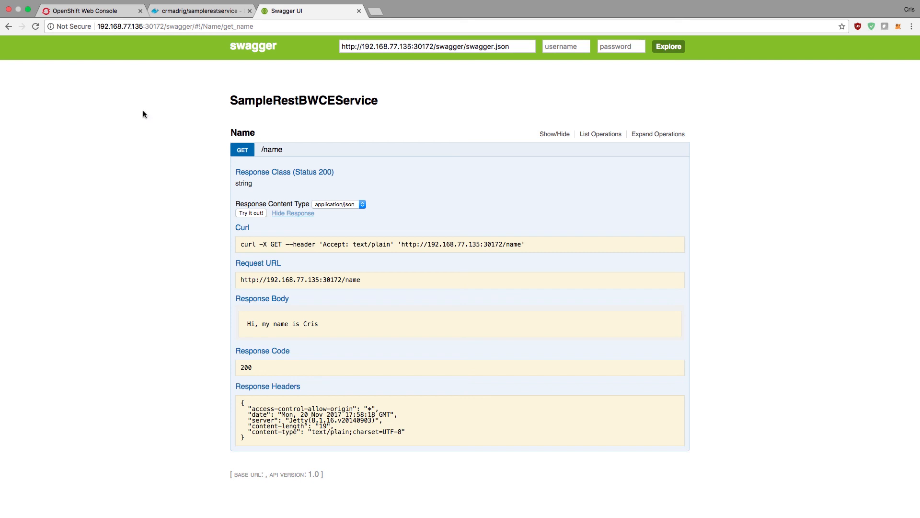